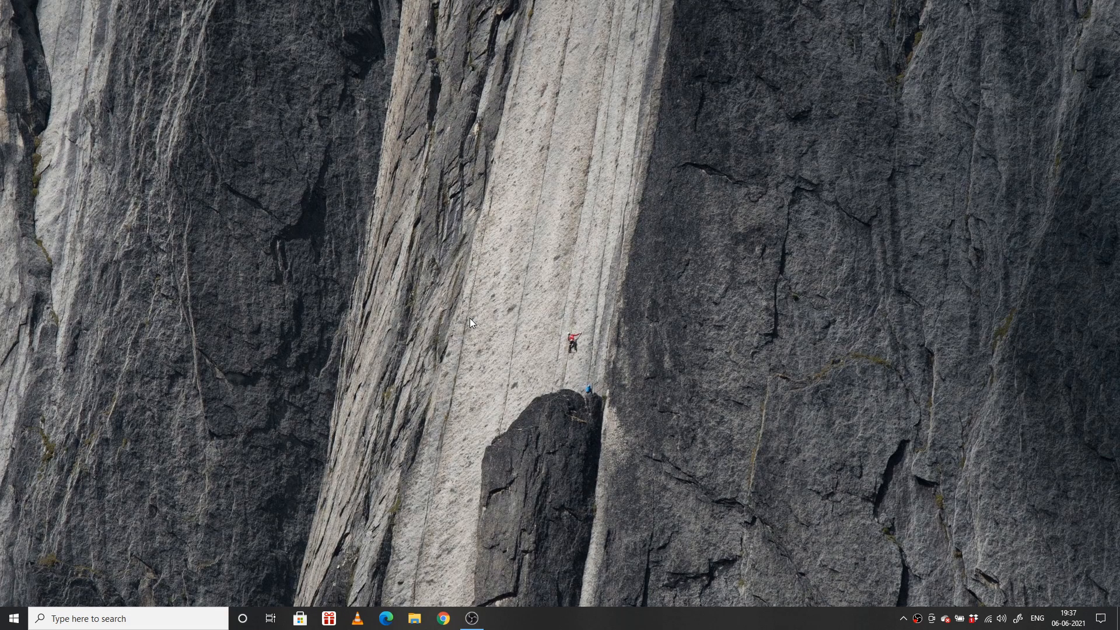
{"action": "mouse_move", "coordinate": [481, 169]}
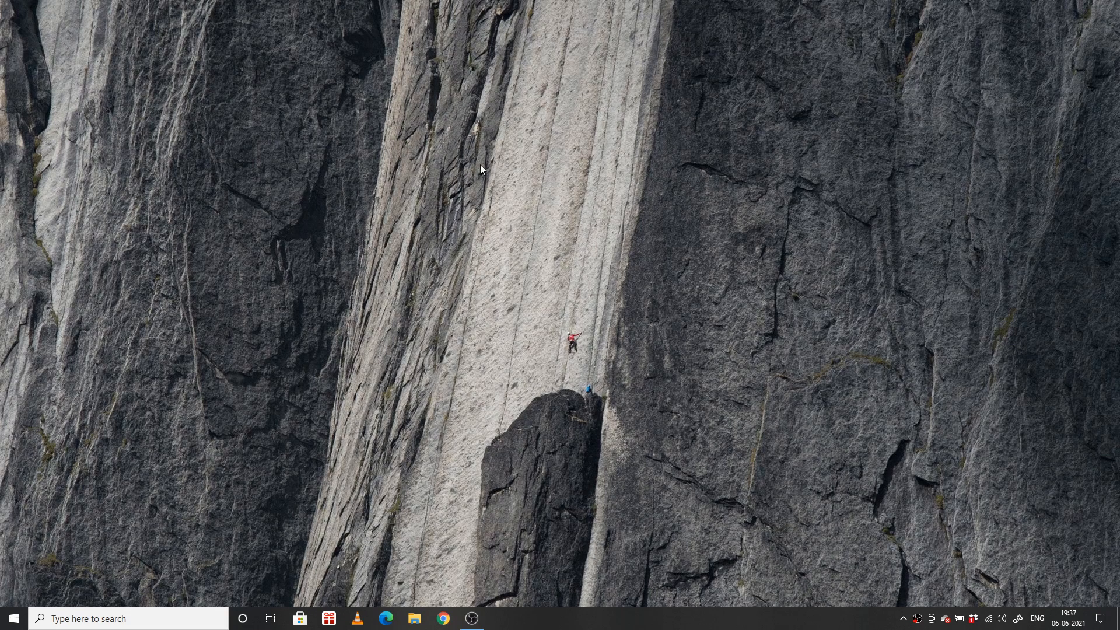
{"action": "mouse_move", "coordinate": [6, 286]}
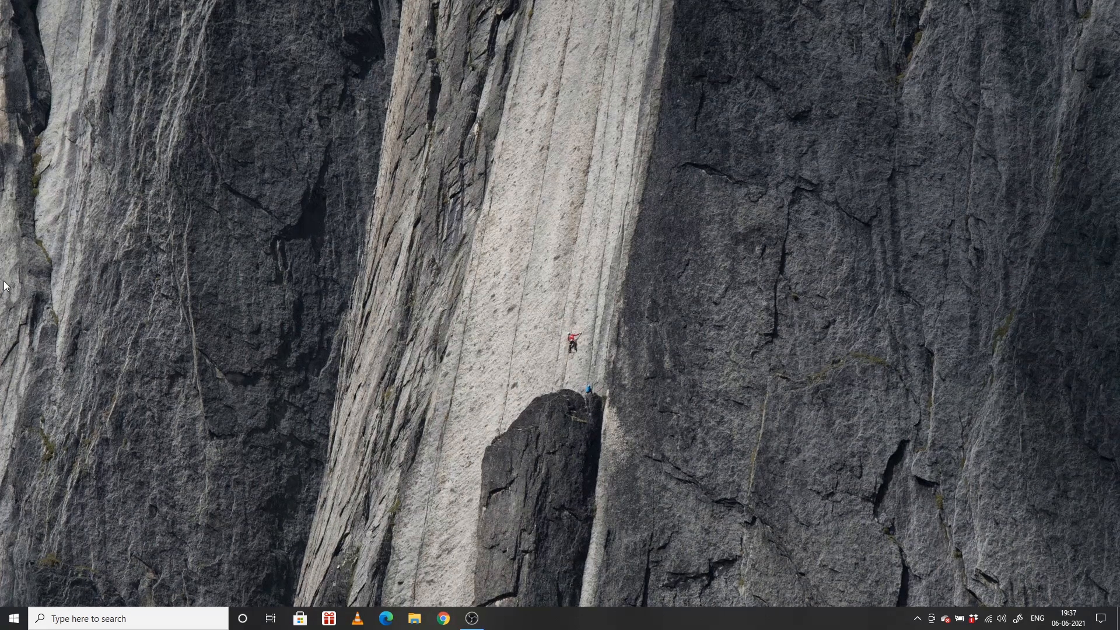
{"action": "mouse_move", "coordinate": [337, 246]}
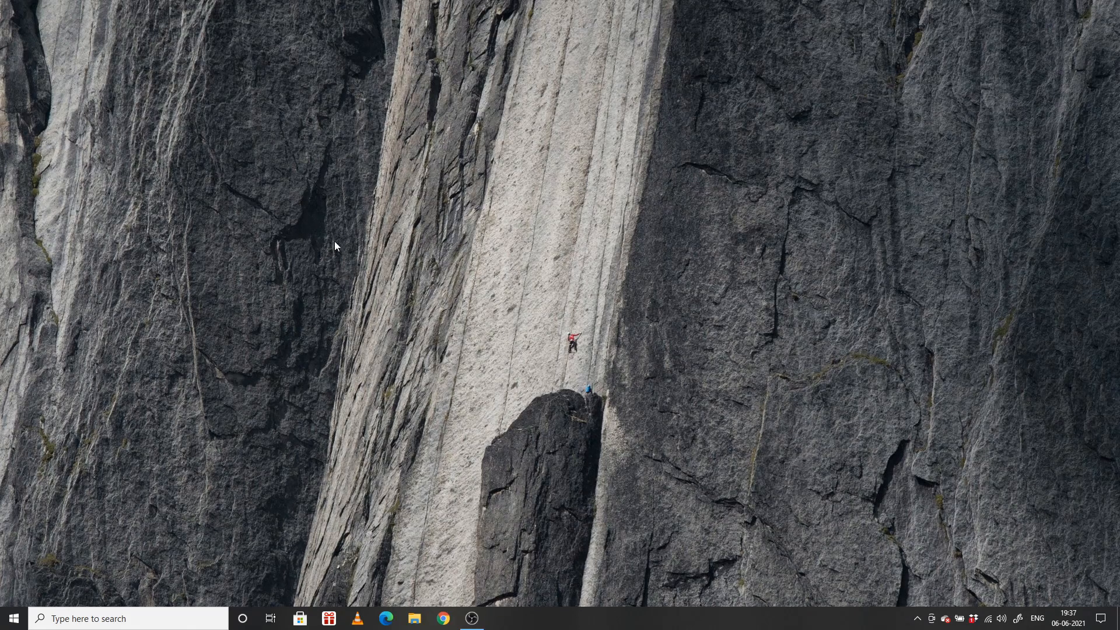
{"action": "mouse_move", "coordinate": [106, 66]}
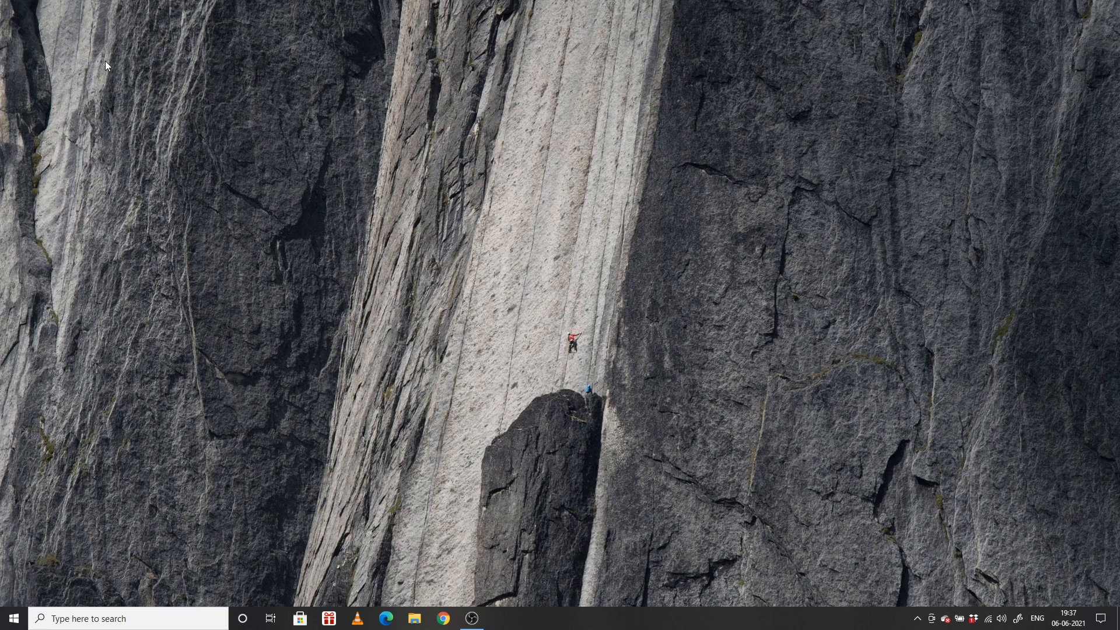
{"action": "mouse_move", "coordinate": [106, 137]}
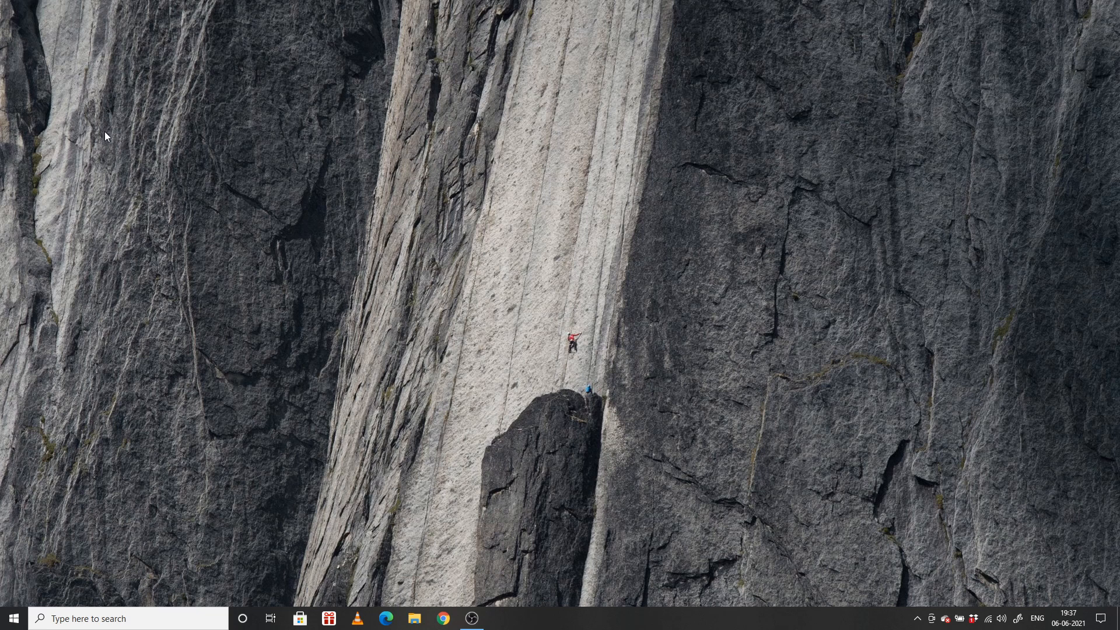
{"action": "mouse_move", "coordinate": [48, 549]}
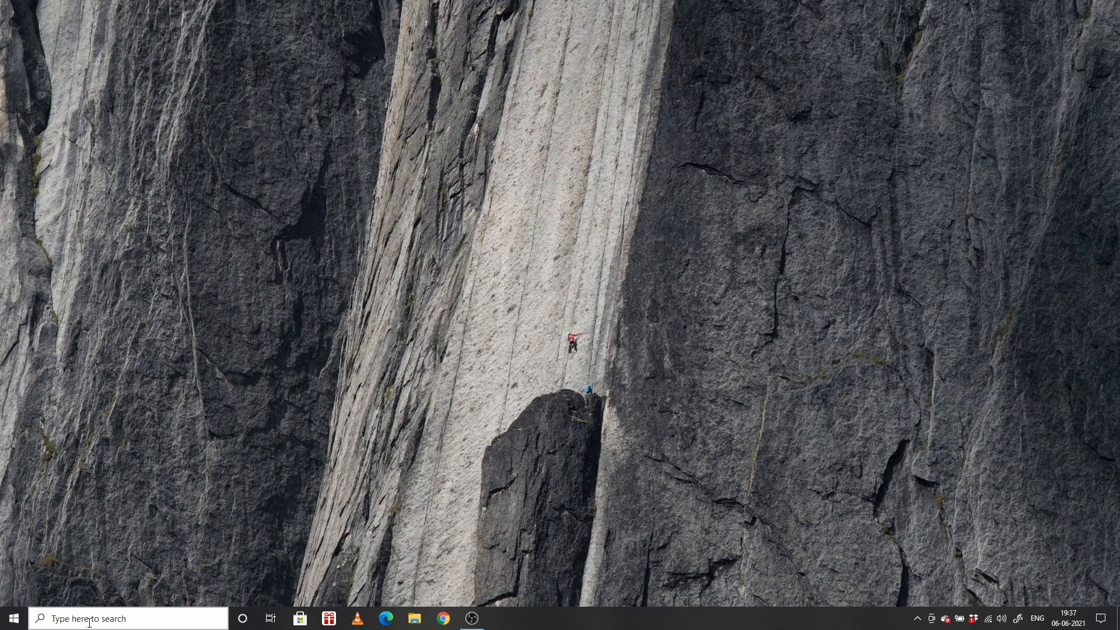
- Search for 'tablet settings' and open the Tablet settings result
{"action": "type", "text": "tabl"}
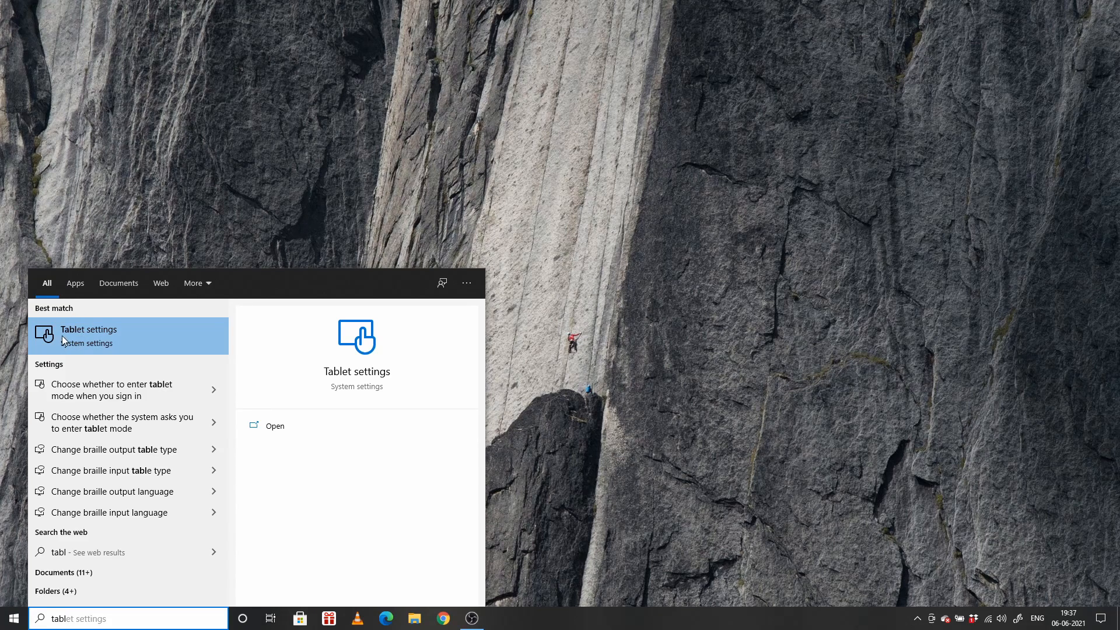
{"action": "left_click", "coordinate": [88, 329]}
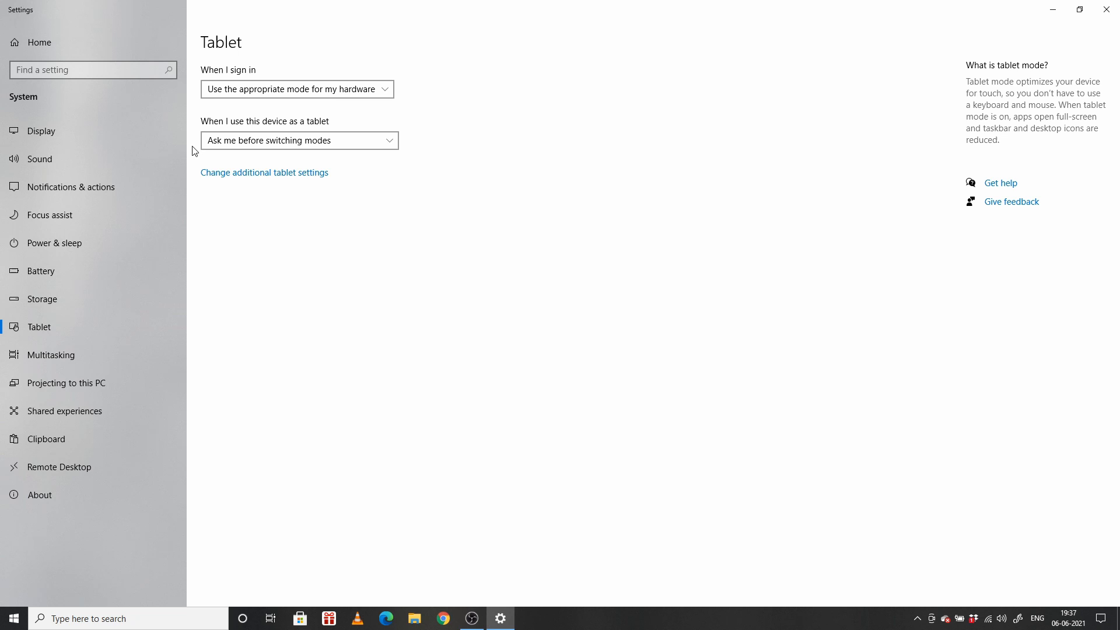
{"action": "mouse_move", "coordinate": [279, 185]}
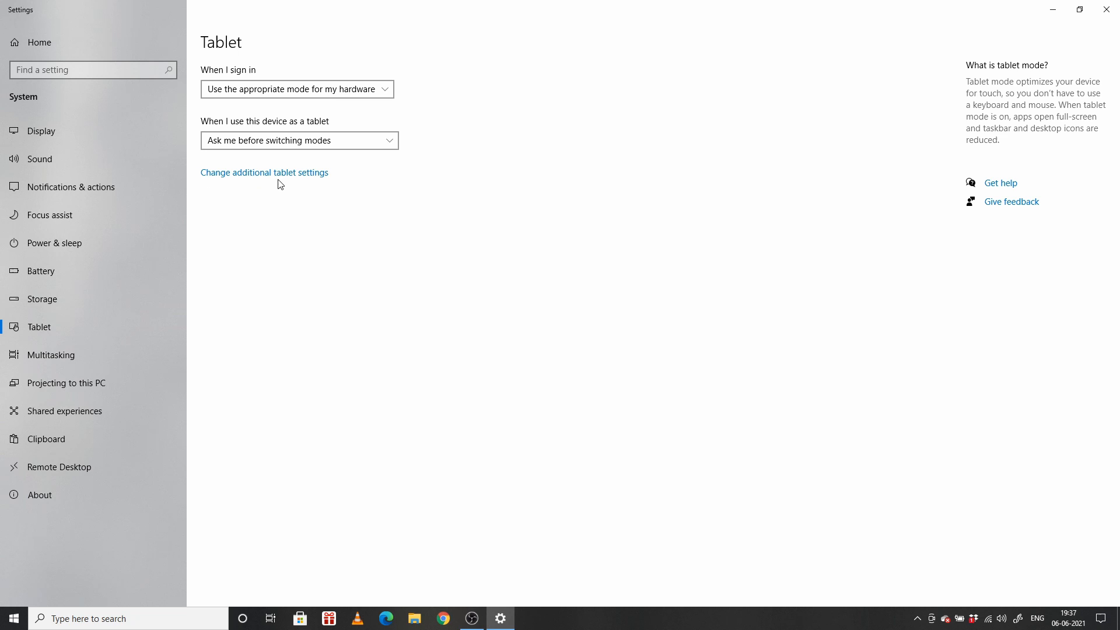
- Switch Tablet mode On from the additional tablet settings page
{"action": "left_click", "coordinate": [264, 172]}
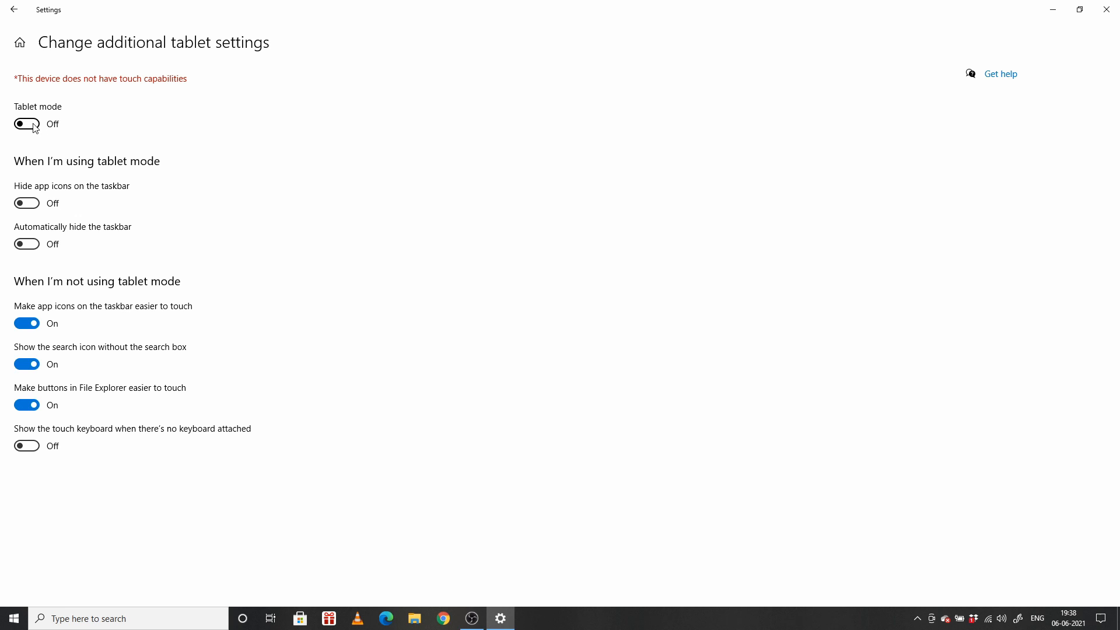
{"action": "left_click", "coordinate": [27, 124]}
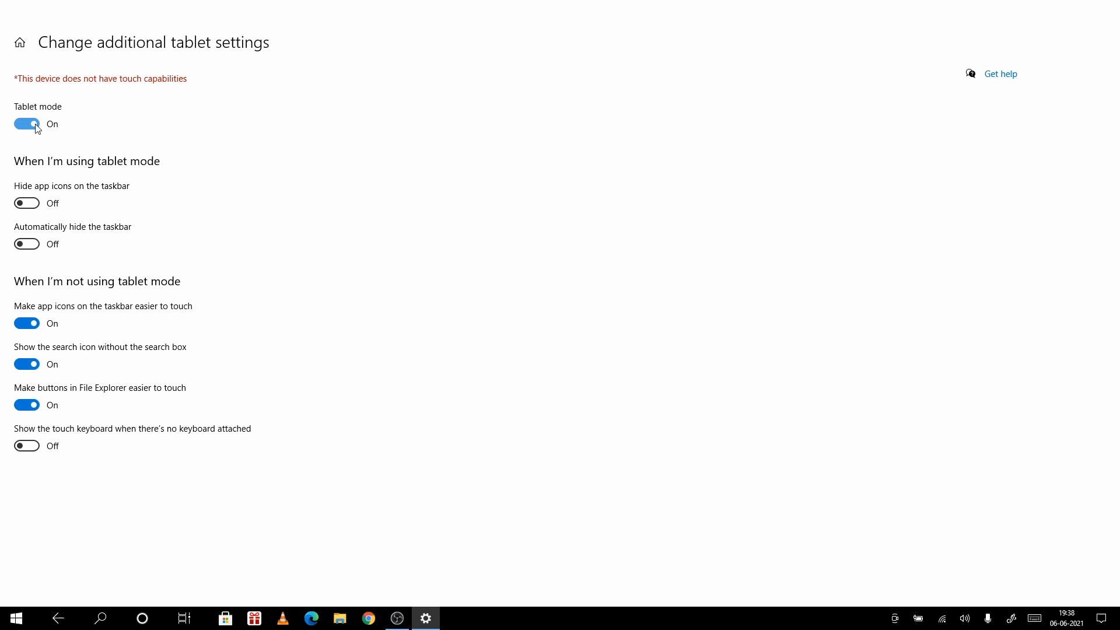
{"action": "mouse_move", "coordinate": [16, 617]}
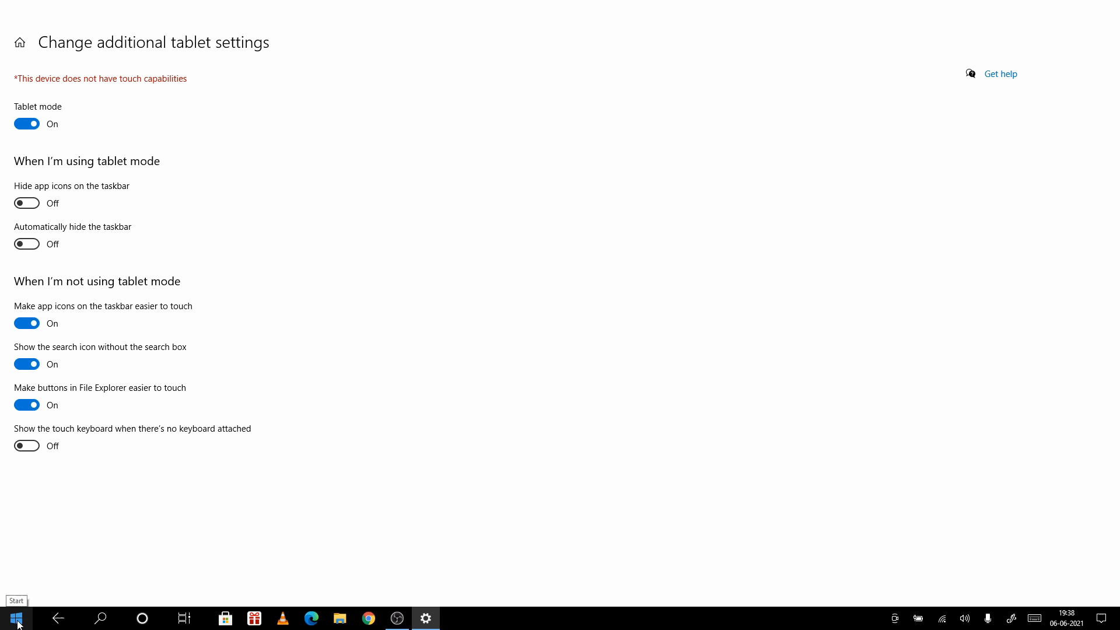
- View the tablet Start screen, return to Settings and switch Tablet mode back Off
{"action": "left_click", "coordinate": [16, 618]}
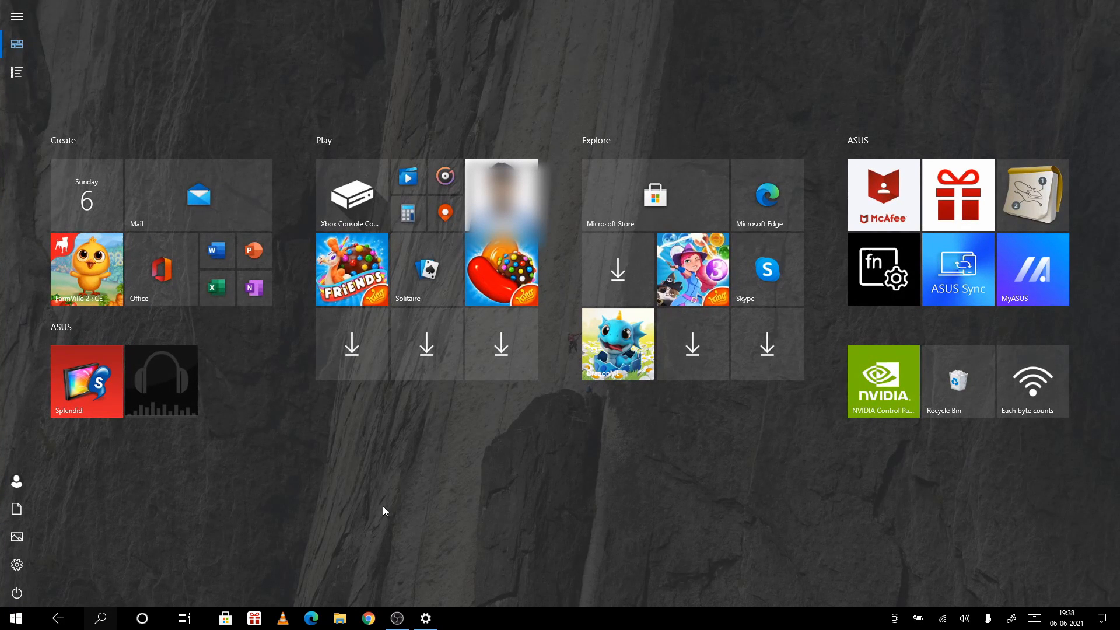
{"action": "mouse_move", "coordinate": [622, 105]}
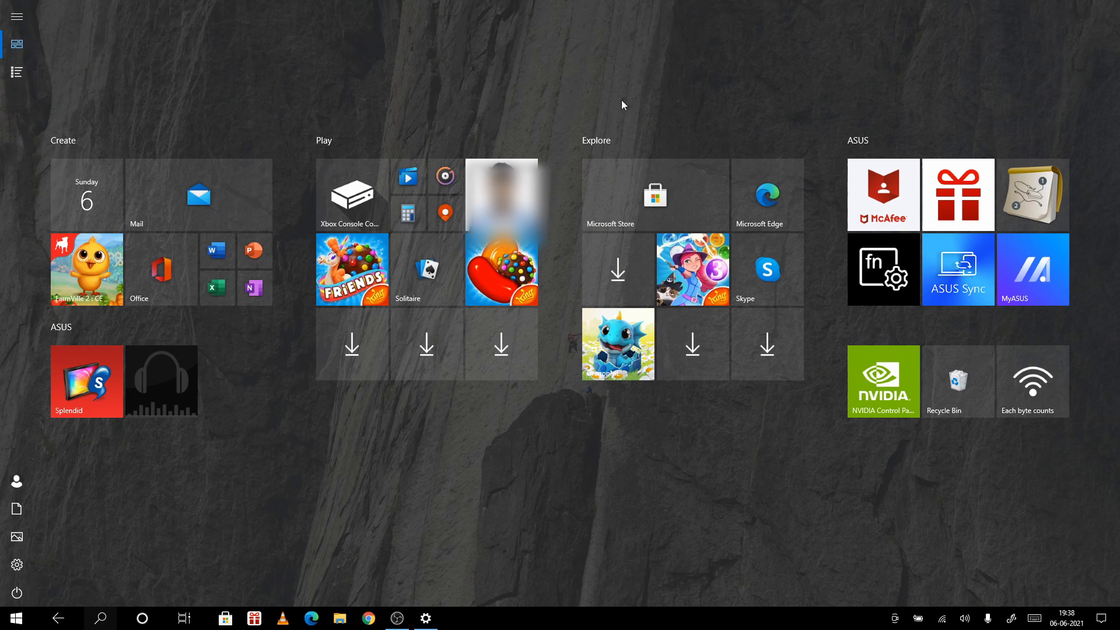
{"action": "mouse_move", "coordinate": [1065, 165]}
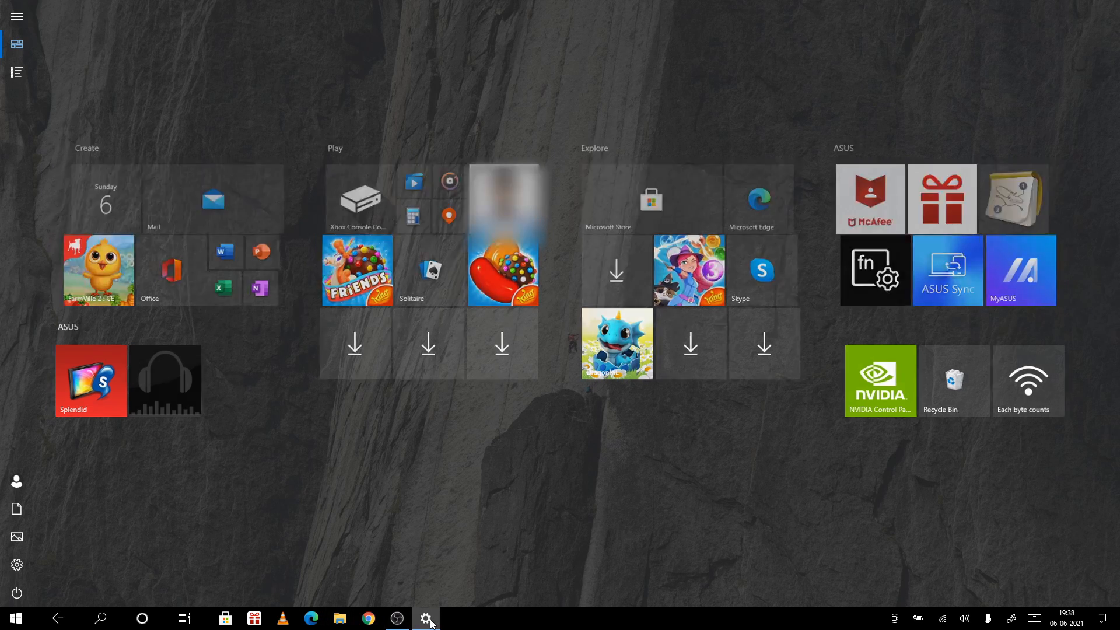
{"action": "left_click", "coordinate": [425, 617]}
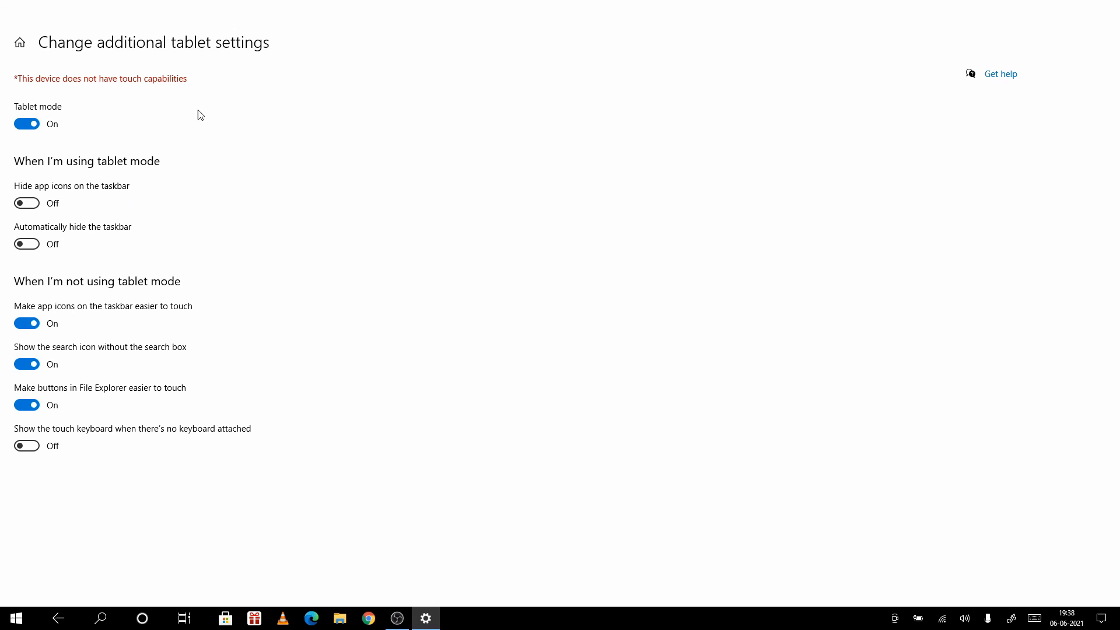
{"action": "mouse_move", "coordinate": [91, 262]}
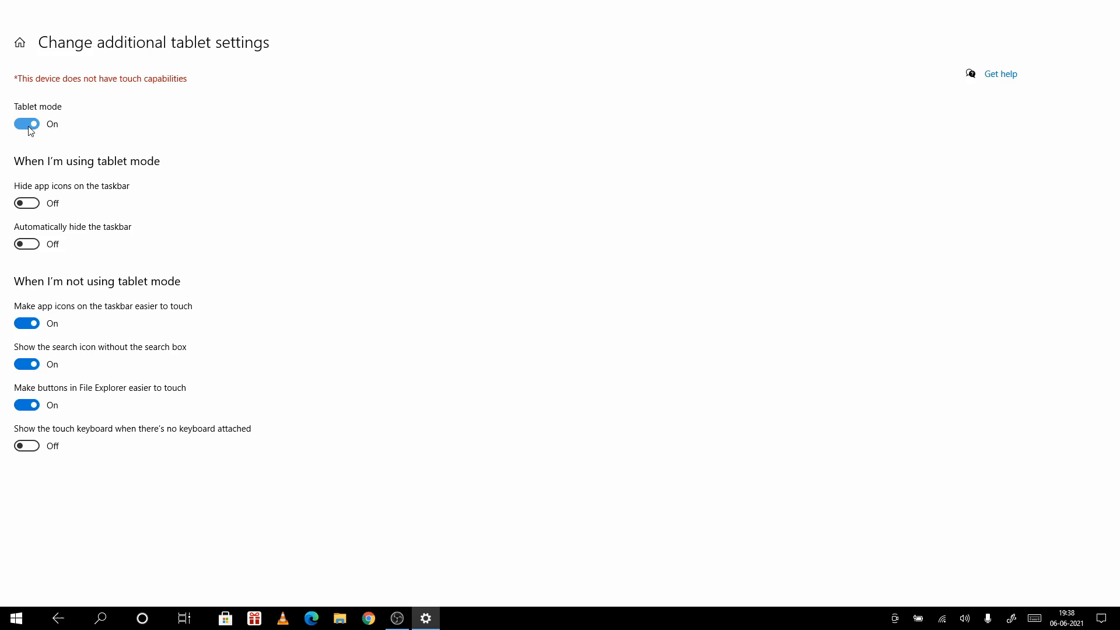
{"action": "left_click", "coordinate": [27, 123]}
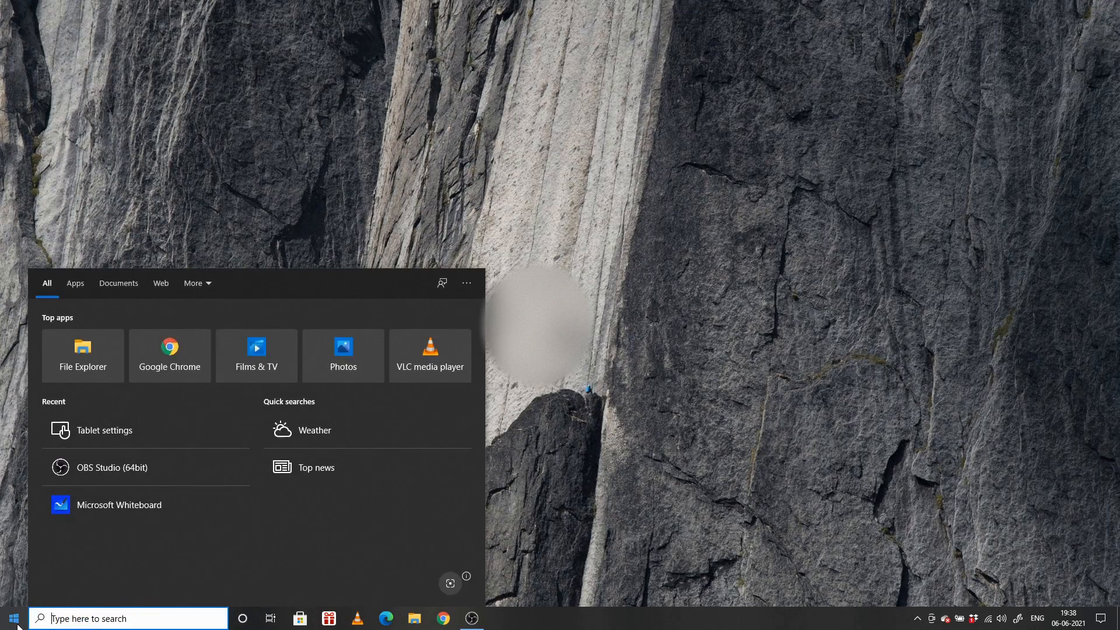
- Reopen Windows Settings from the Start menu and head to Personalization
{"action": "left_click", "coordinate": [12, 617]}
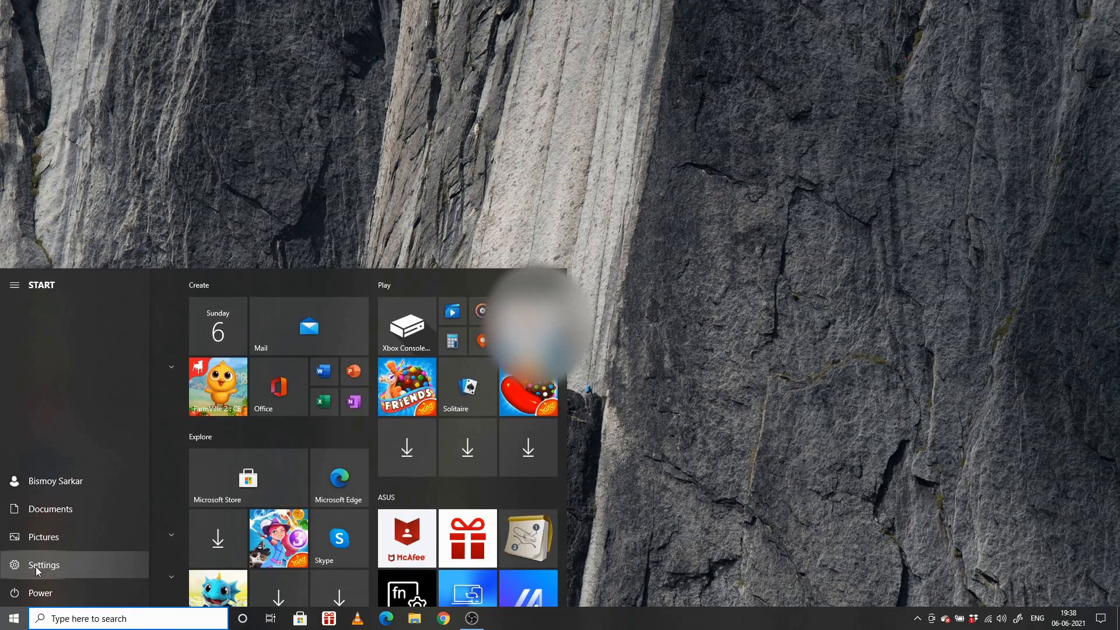
{"action": "left_click", "coordinate": [44, 565]}
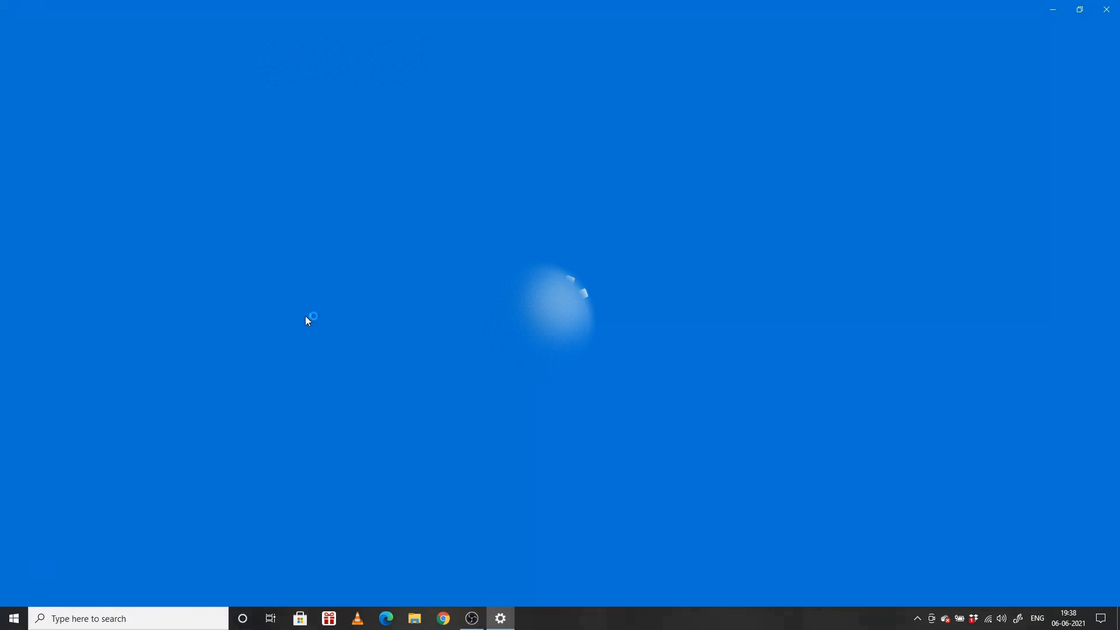
{"action": "left_click", "coordinate": [499, 618]}
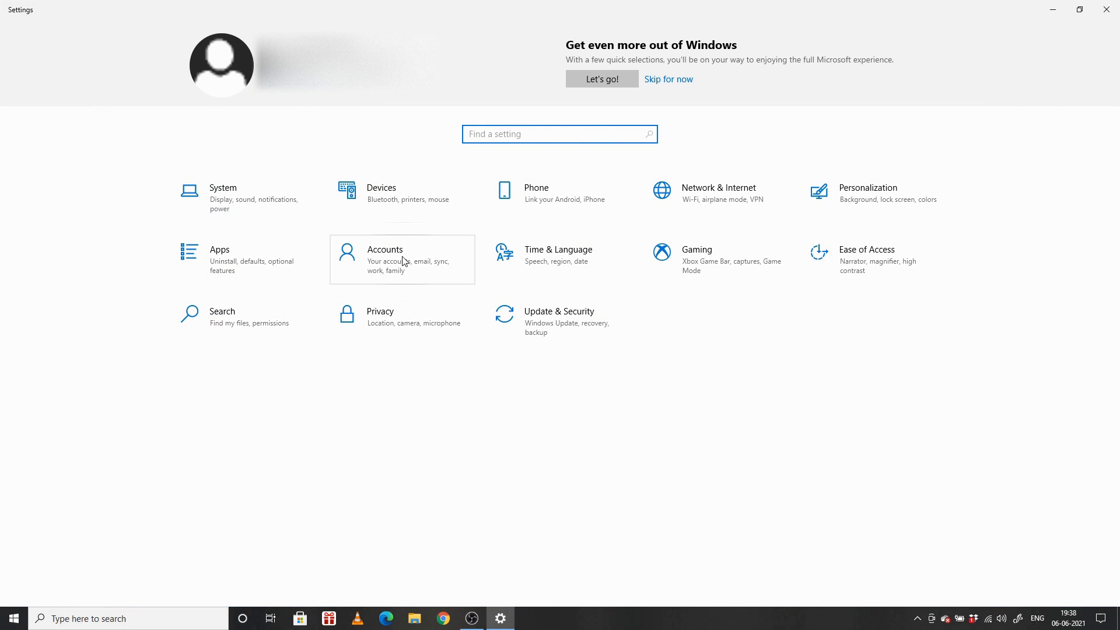
{"action": "mouse_move", "coordinate": [503, 184]}
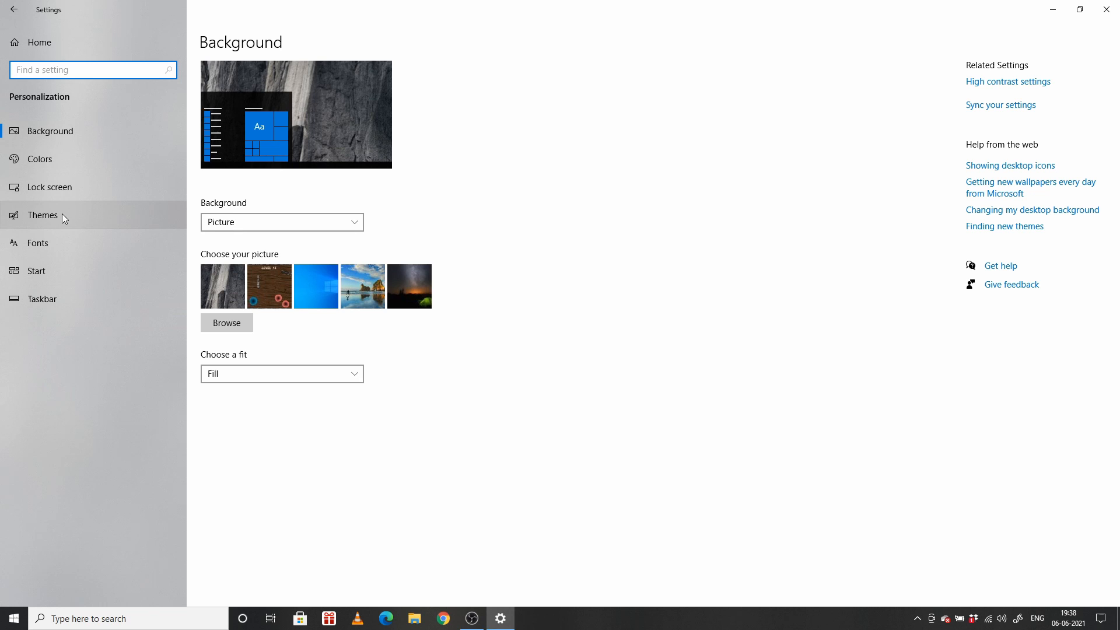
- Show the Themes page from the Personalization sidebar
{"action": "left_click", "coordinate": [43, 215]}
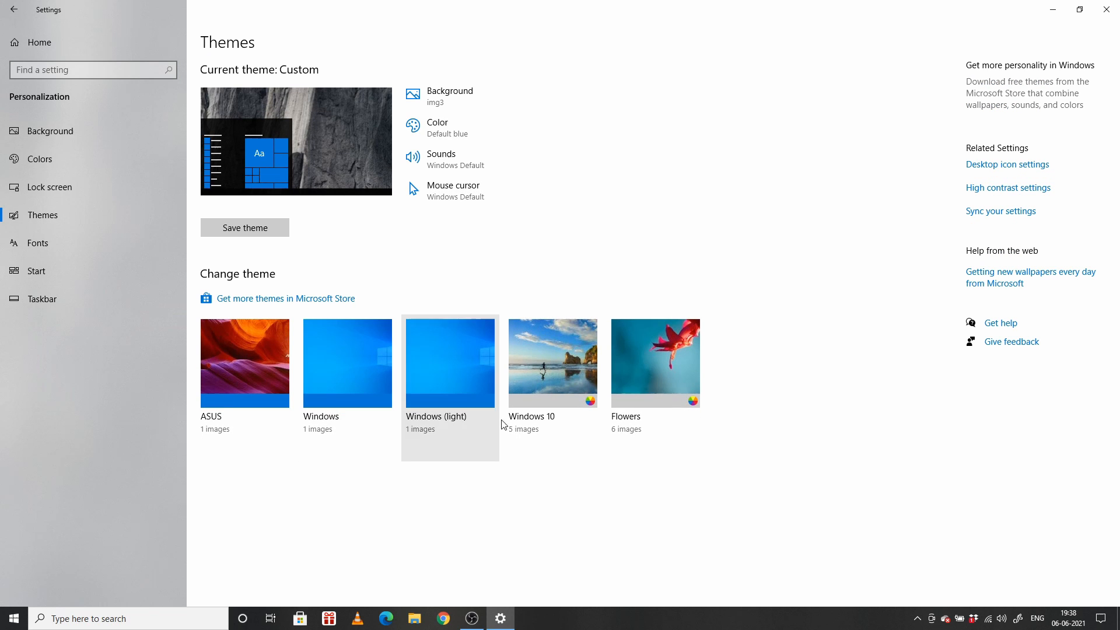
{"action": "mouse_move", "coordinate": [624, 306]}
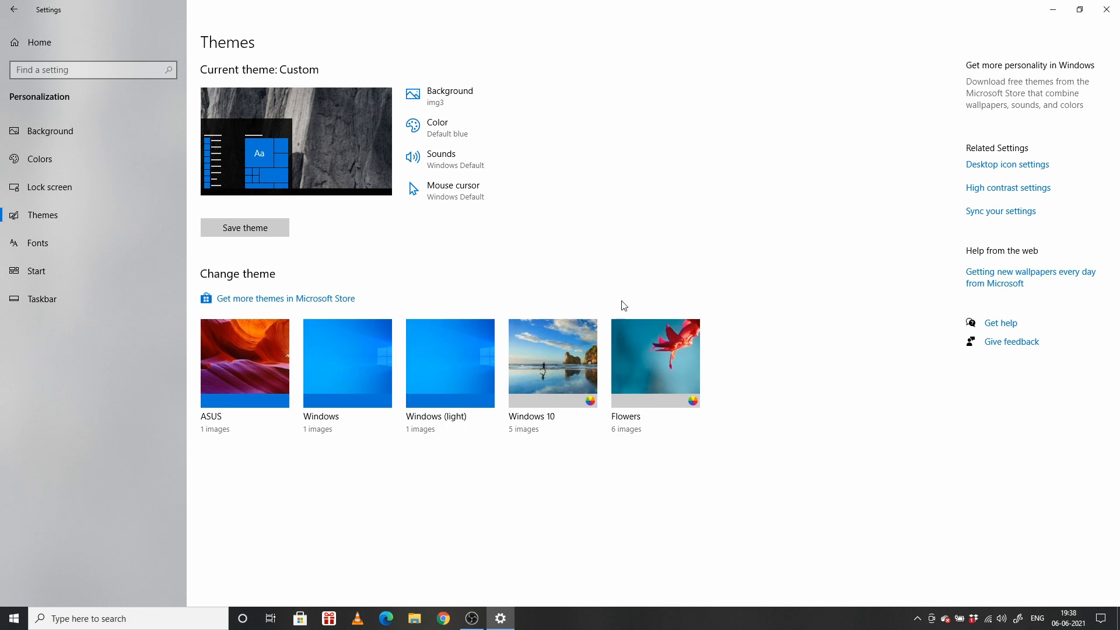
{"action": "mouse_move", "coordinate": [978, 164]}
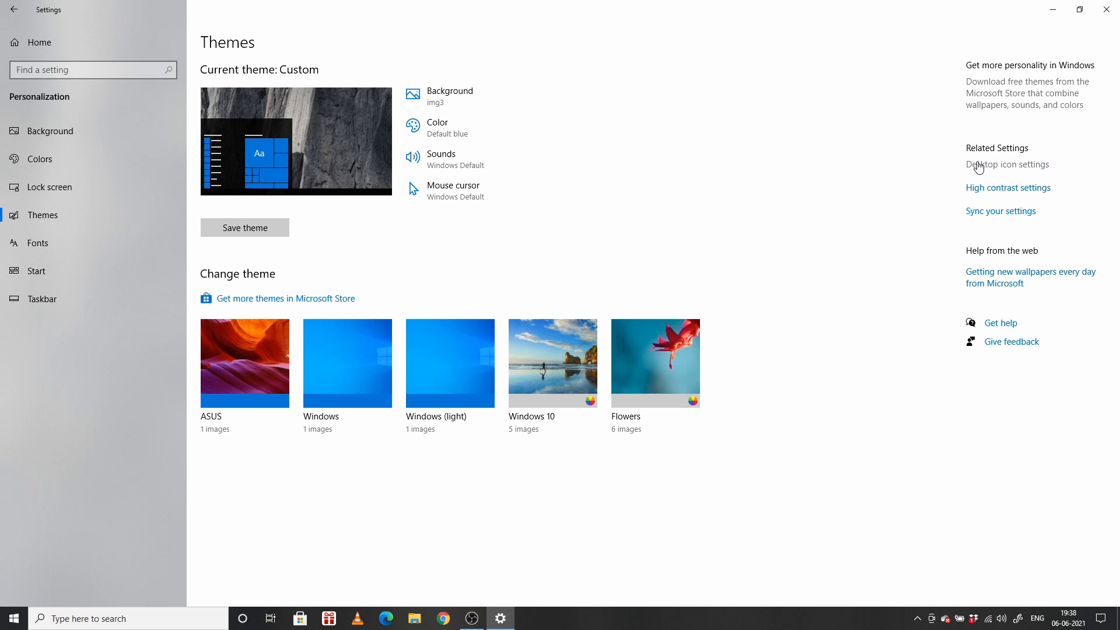
{"action": "mouse_move", "coordinate": [1020, 167]}
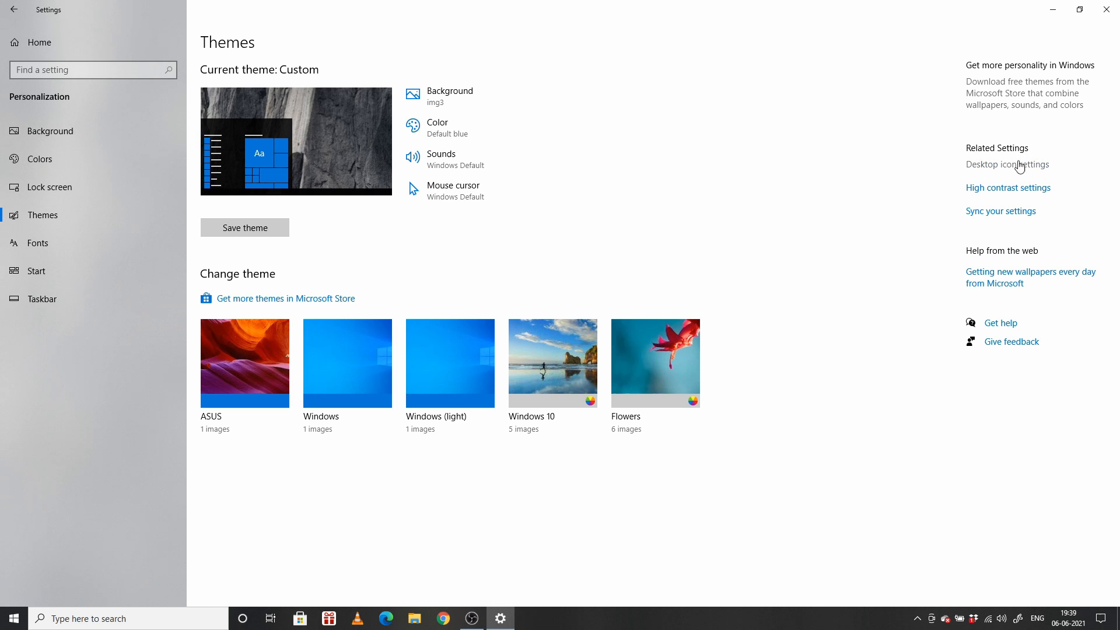
{"action": "mouse_move", "coordinate": [909, 176]}
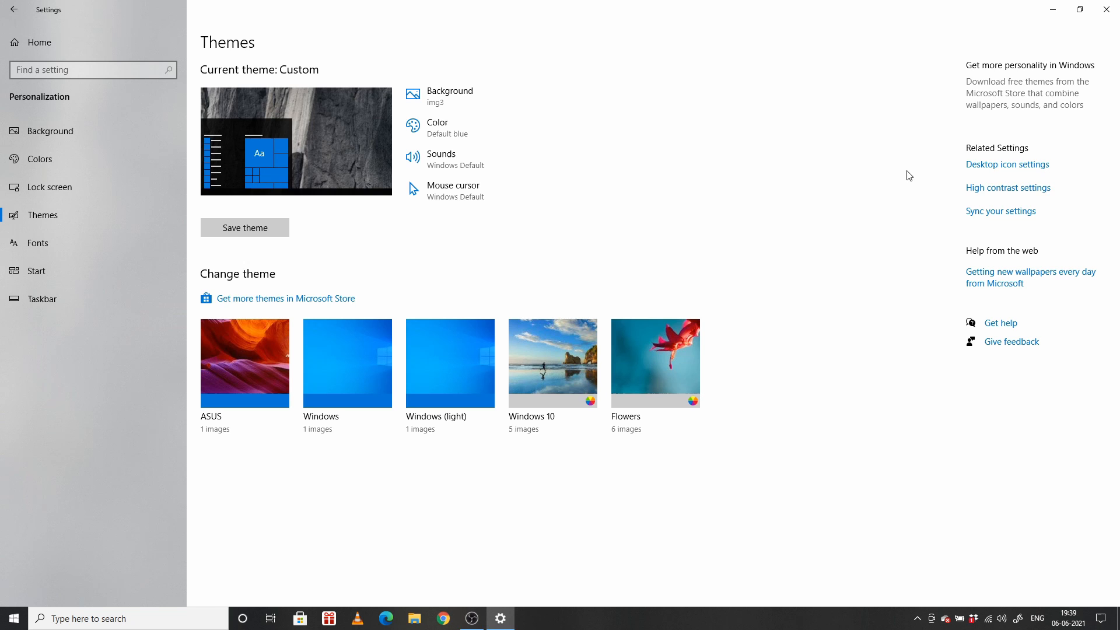
{"action": "mouse_move", "coordinate": [1007, 165]}
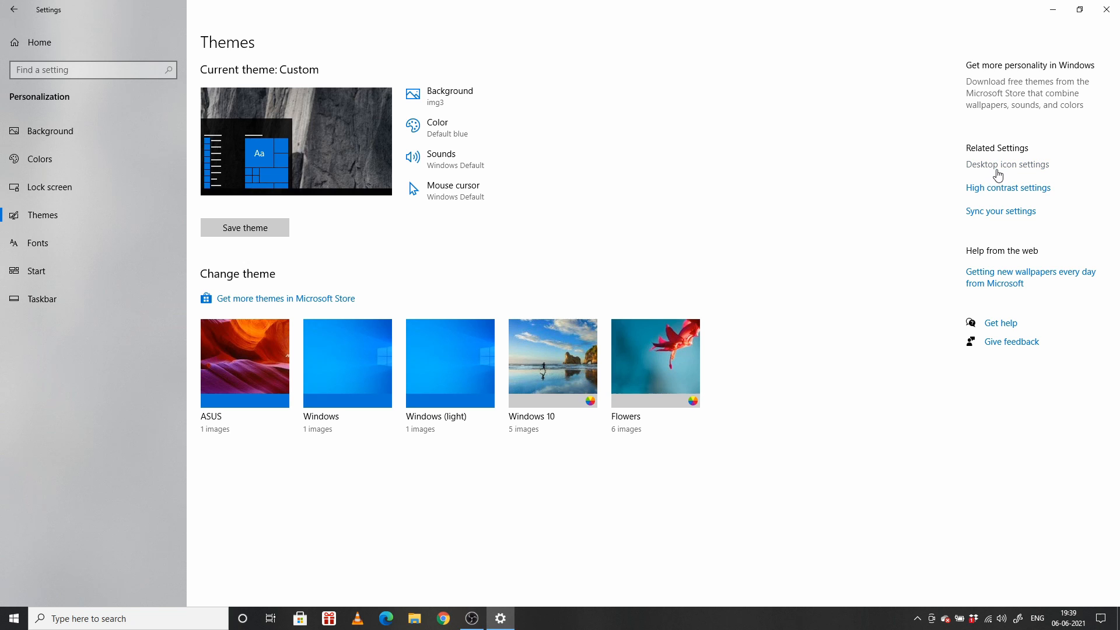
- Apply Computer, Recycle Bin and Control Panel in Desktop Icon Settings, then close Settings
{"action": "left_click", "coordinate": [1005, 164]}
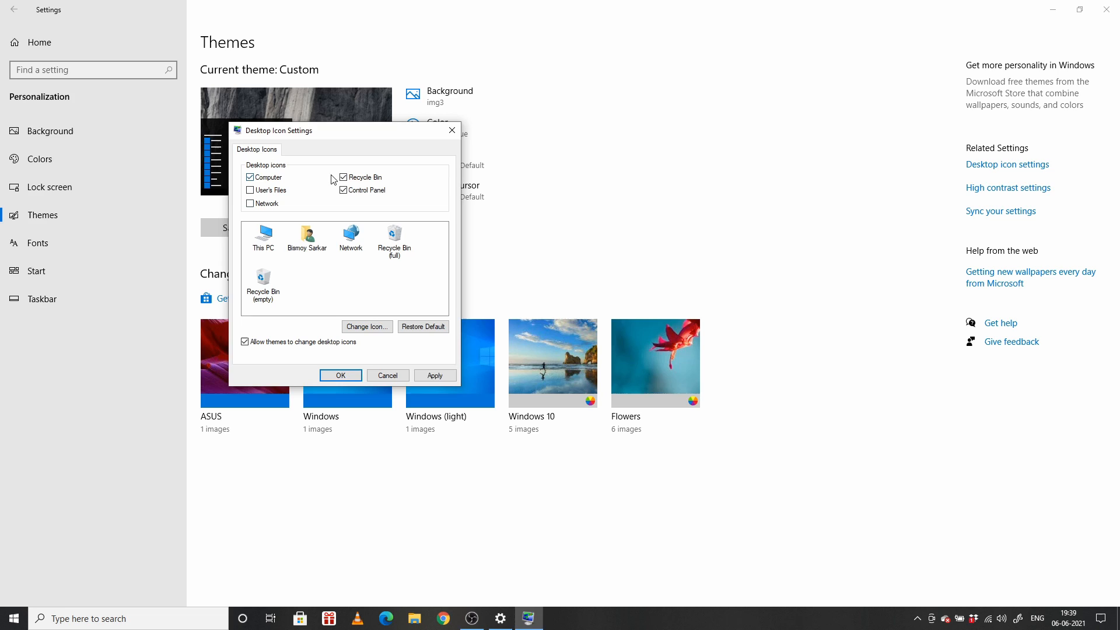
{"action": "left_click", "coordinate": [340, 375]}
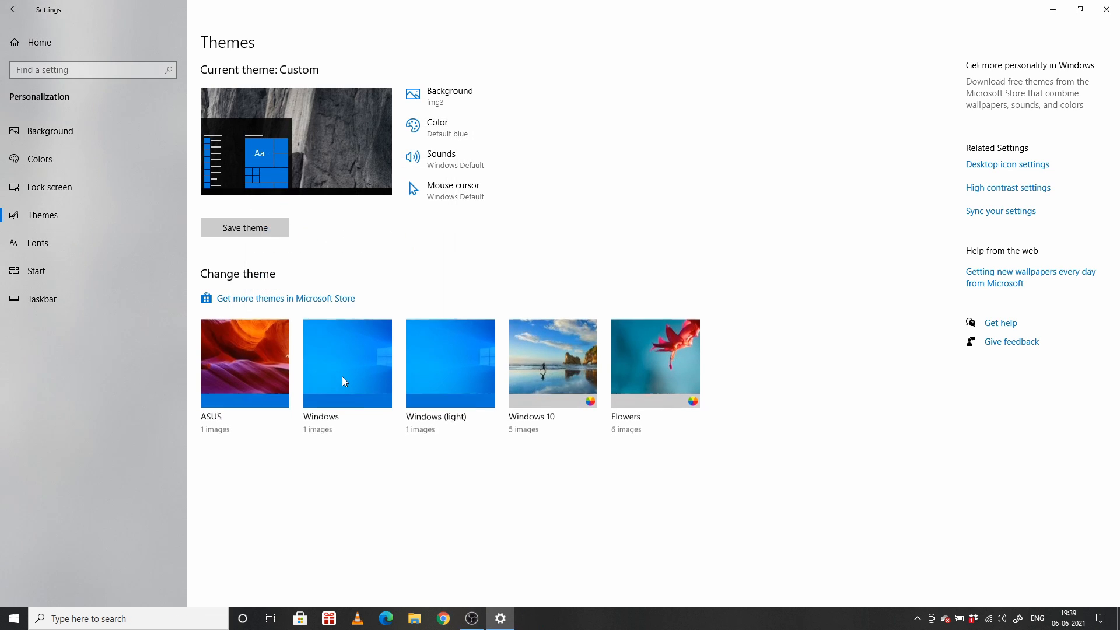
{"action": "mouse_move", "coordinate": [1107, 9]}
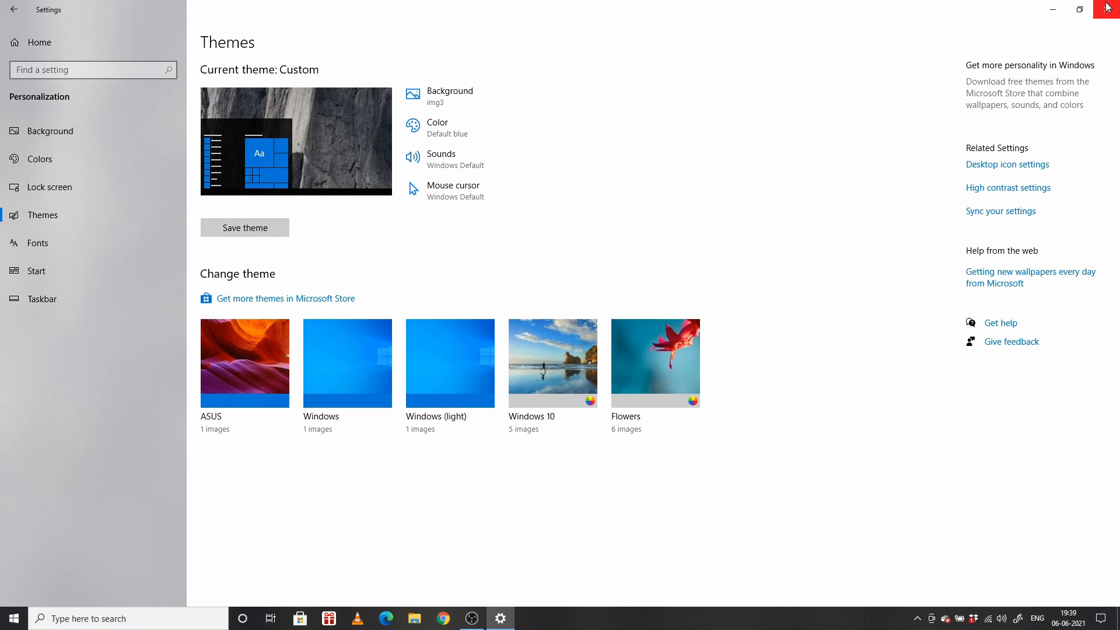
{"action": "left_click", "coordinate": [1110, 9]}
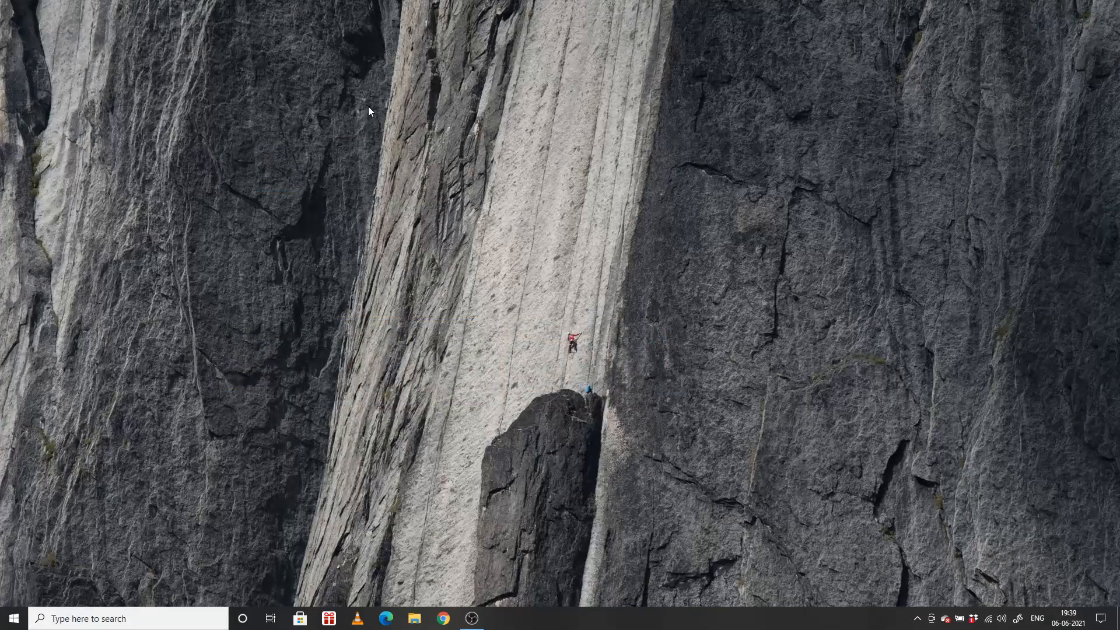
{"action": "mouse_move", "coordinate": [382, 149]}
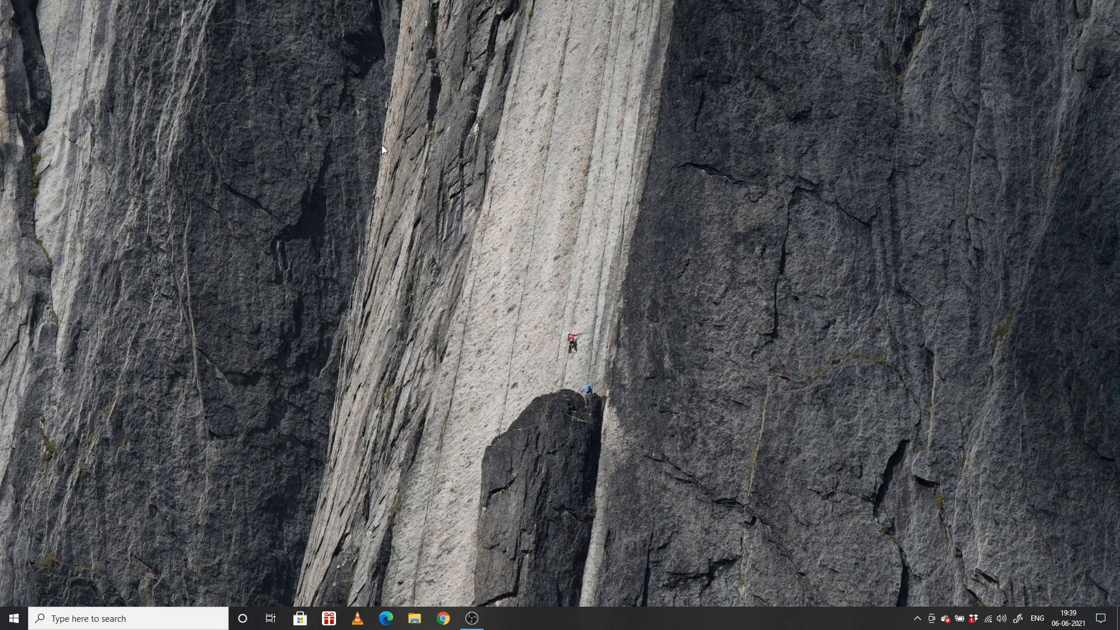
- Enable View > Show desktop icons from the desktop context menu and confirm it is ticked
{"action": "right_click", "coordinate": [382, 150]}
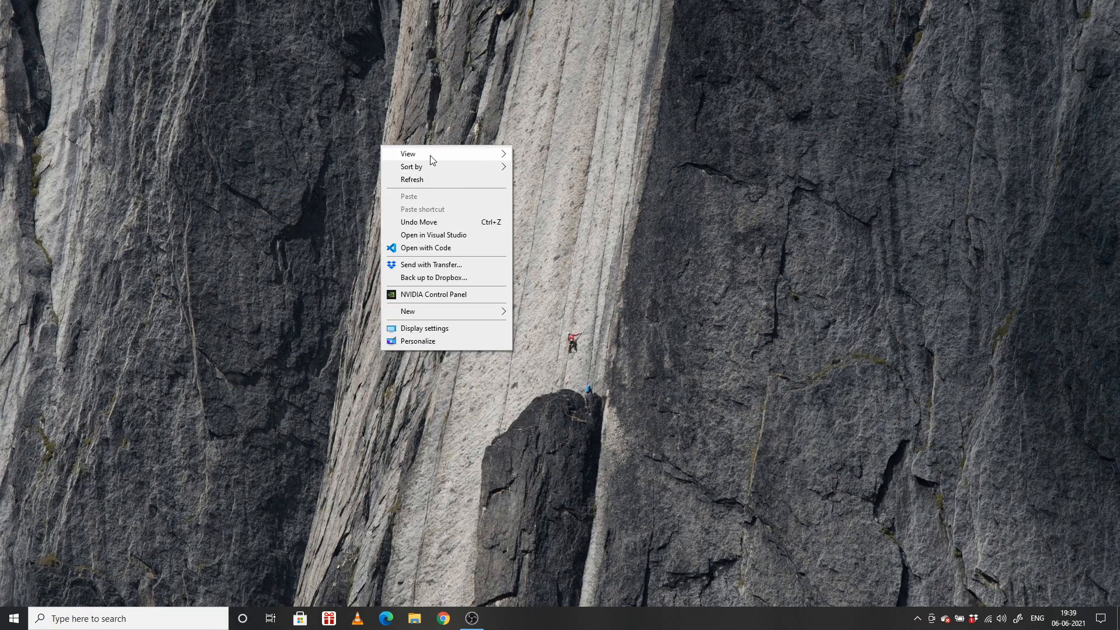
{"action": "left_click", "coordinate": [408, 153]}
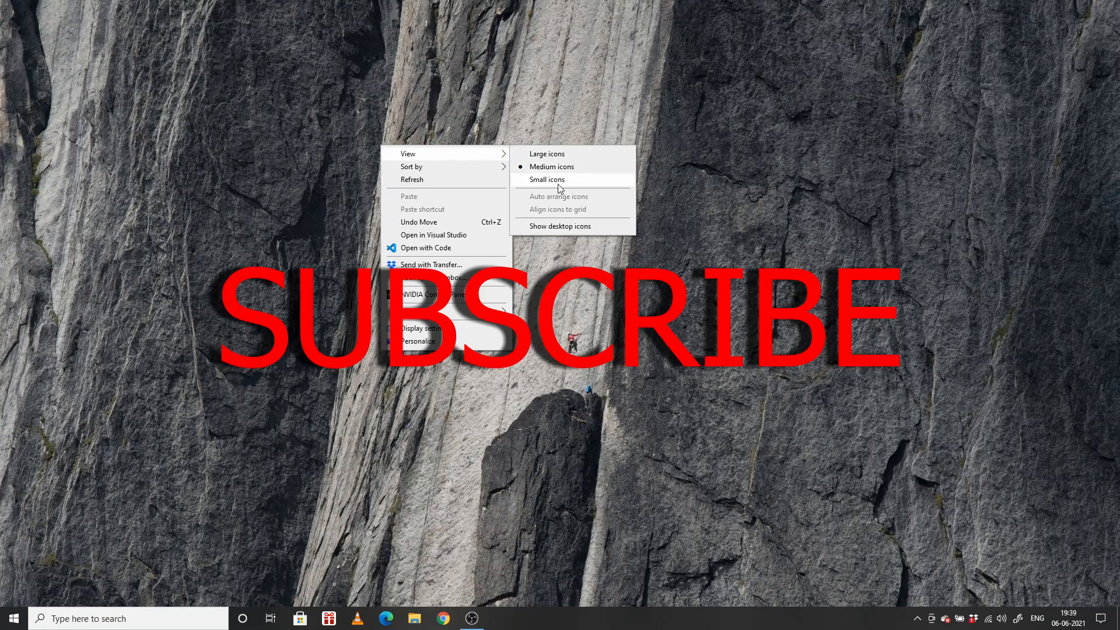
{"action": "mouse_move", "coordinate": [560, 226]}
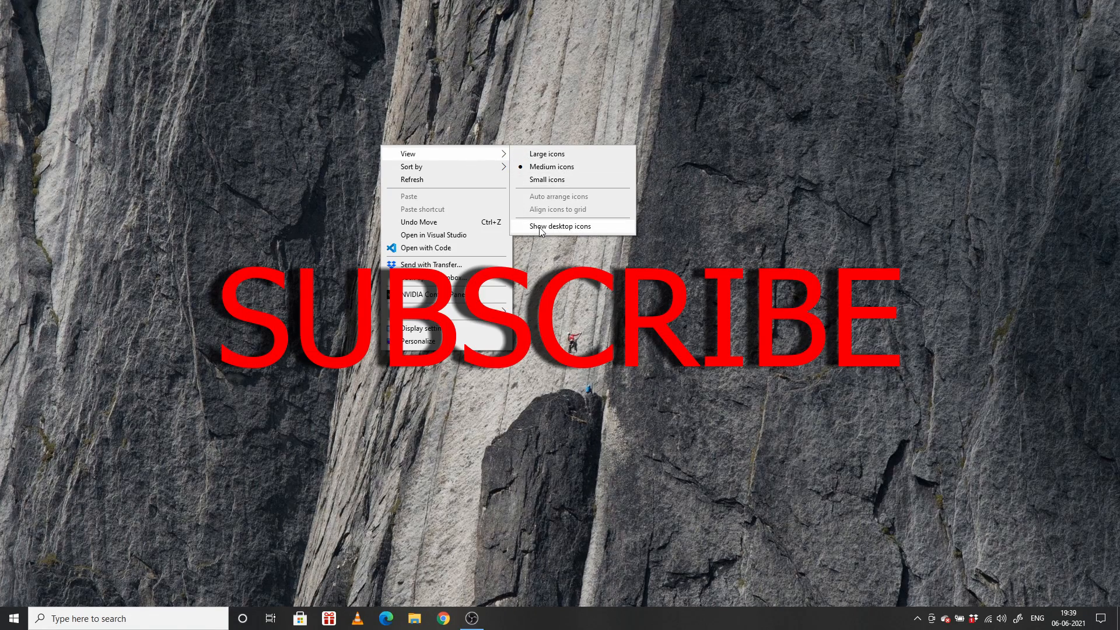
{"action": "left_click", "coordinate": [559, 226]}
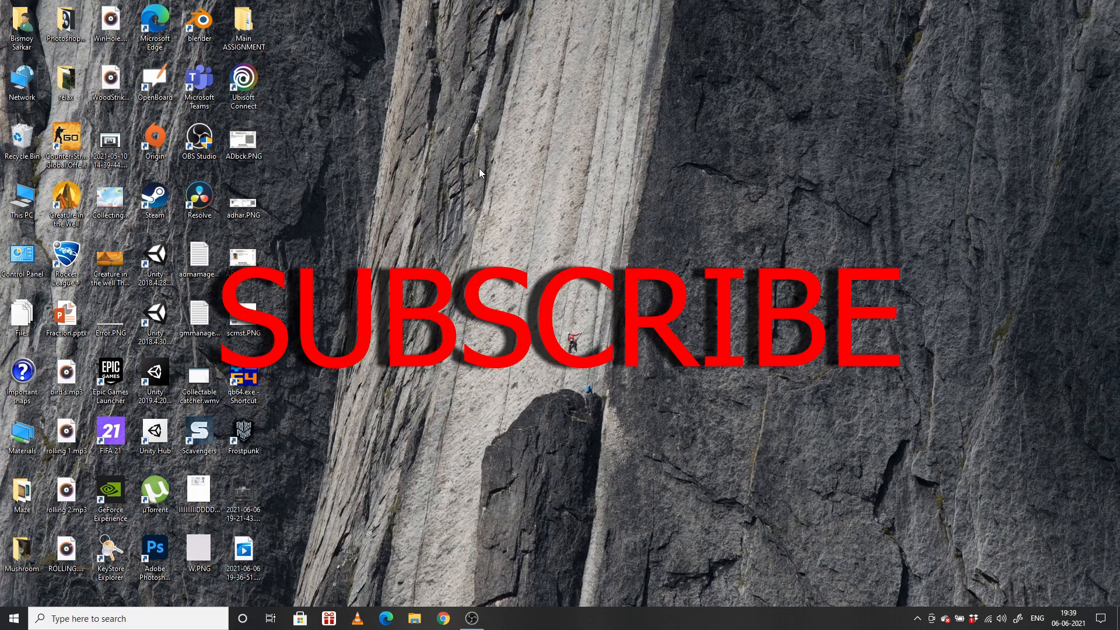
{"action": "right_click", "coordinate": [478, 172]}
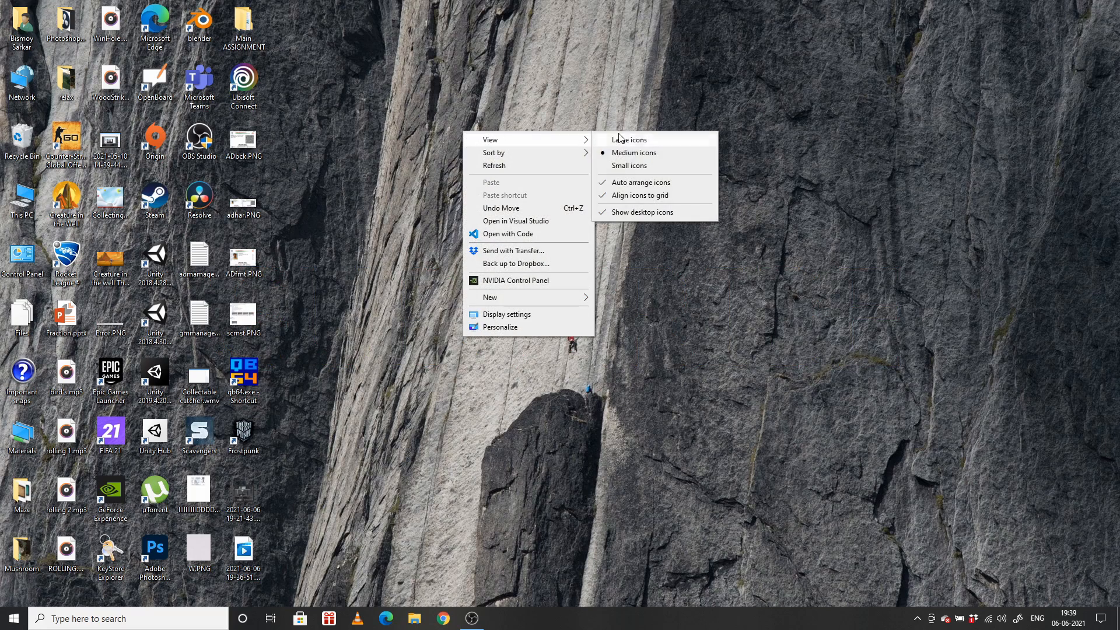
{"action": "mouse_move", "coordinate": [640, 212]}
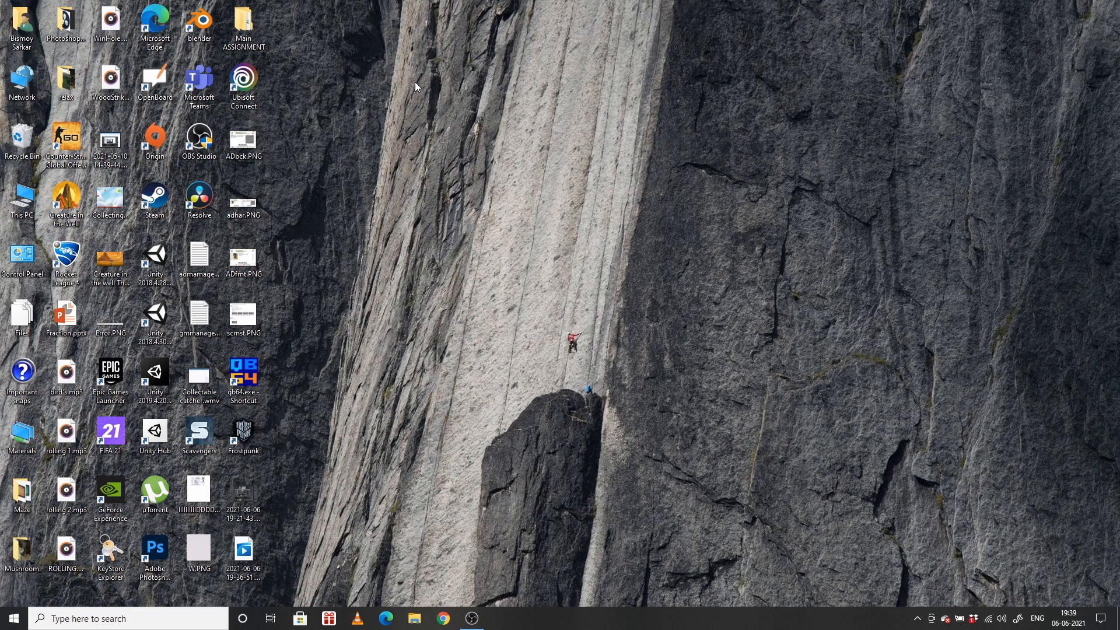
{"action": "mouse_move", "coordinate": [420, 126]}
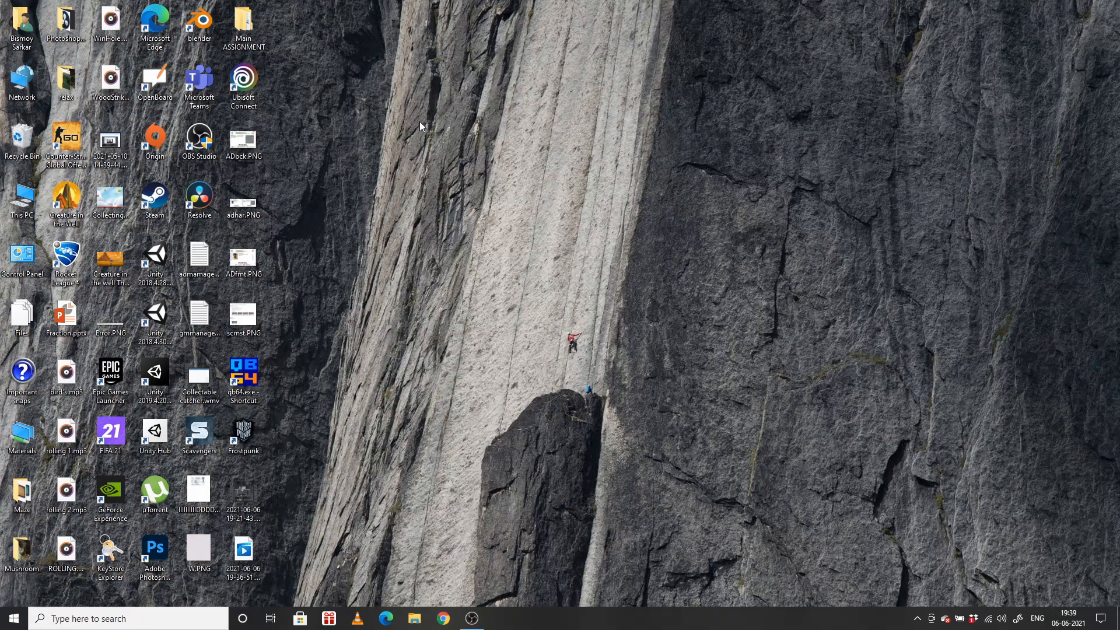
{"action": "mouse_move", "coordinate": [449, 410]}
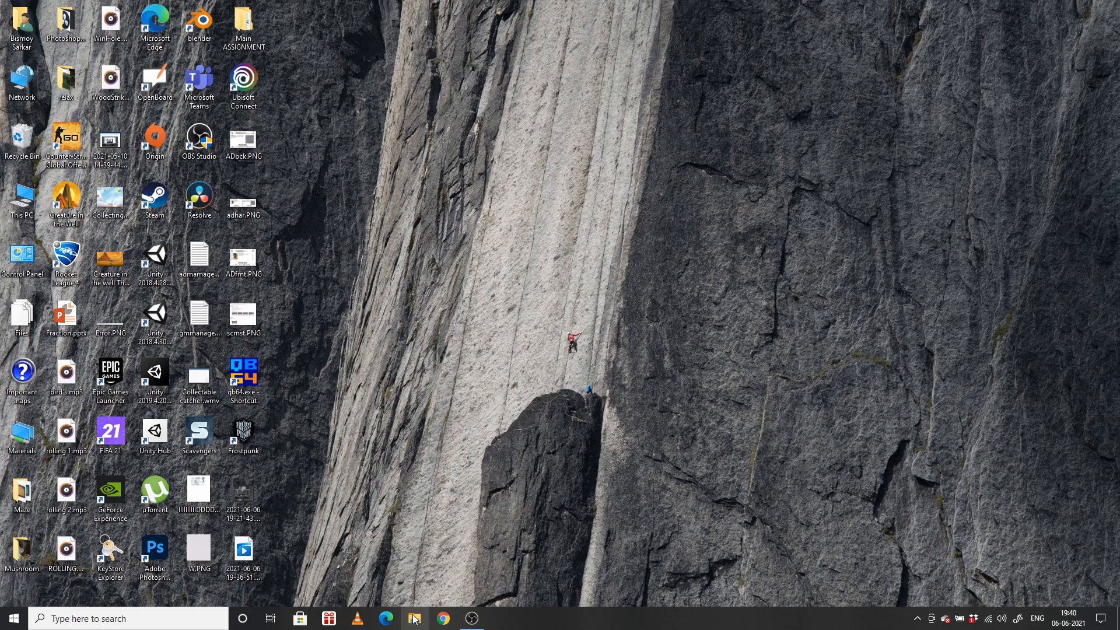
- Browse to OS (C:) > Users > Bismoy in File Explorer
{"action": "left_click", "coordinate": [413, 618]}
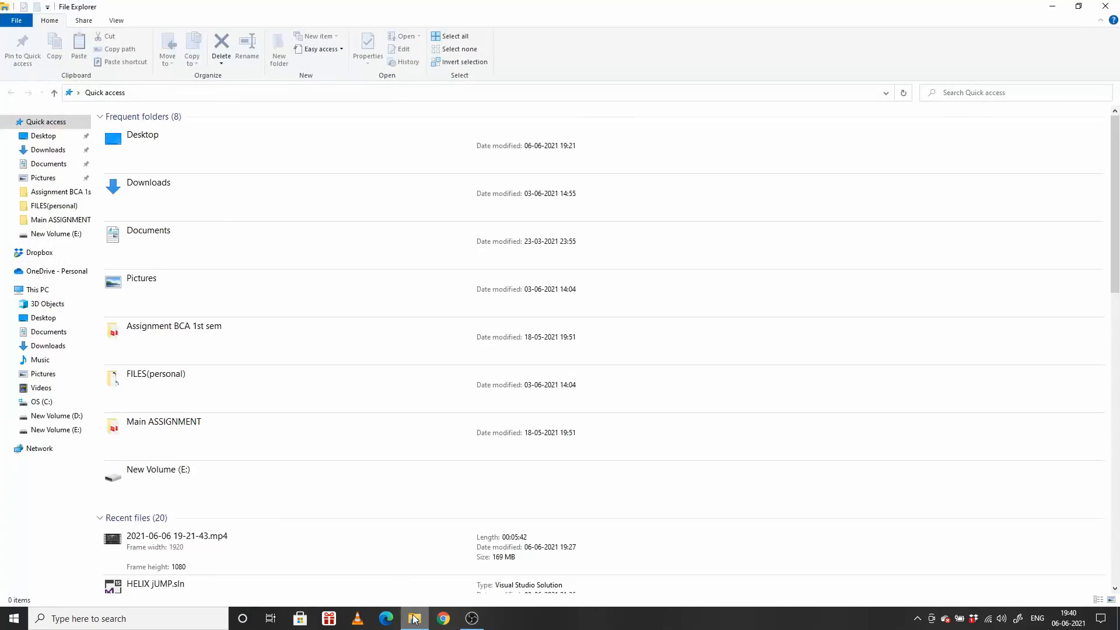
{"action": "left_click", "coordinate": [42, 402]}
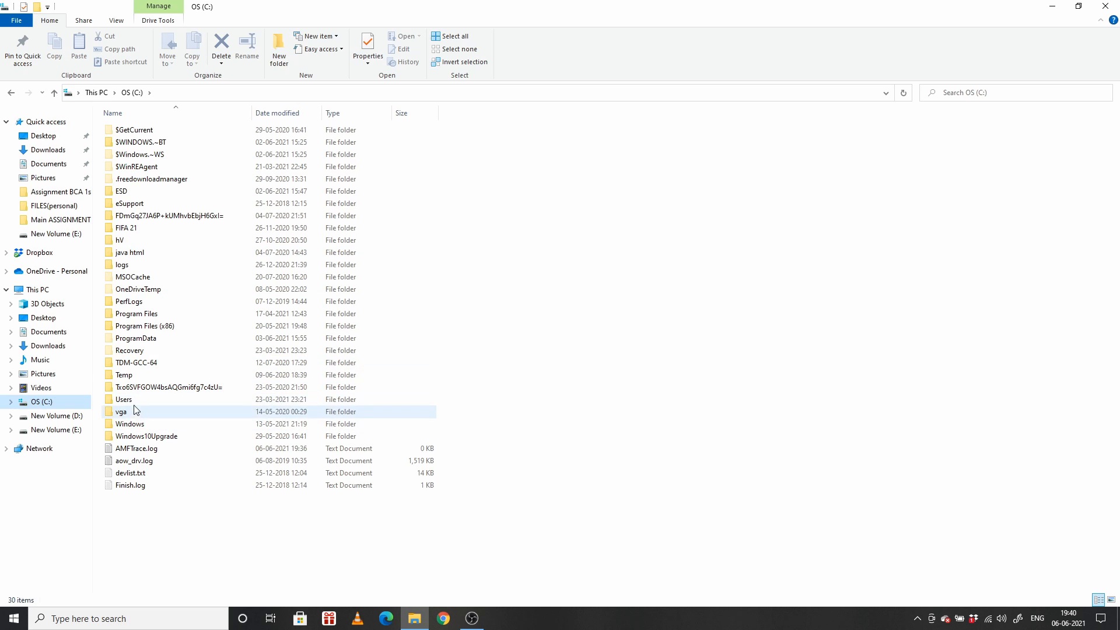
{"action": "double_click", "coordinate": [123, 399]}
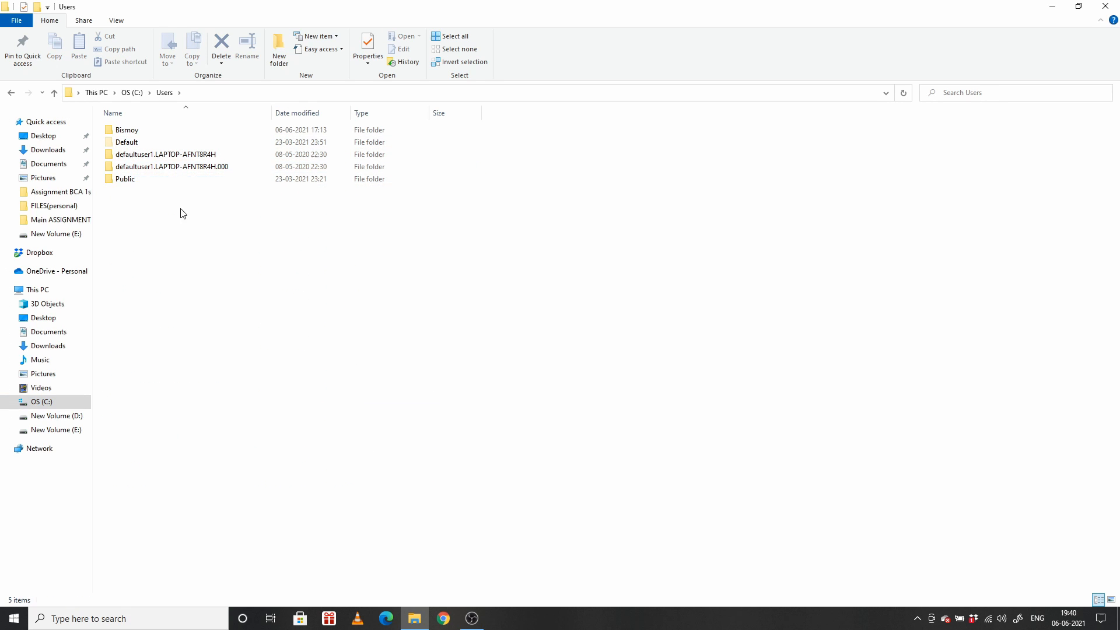
{"action": "double_click", "coordinate": [127, 130]}
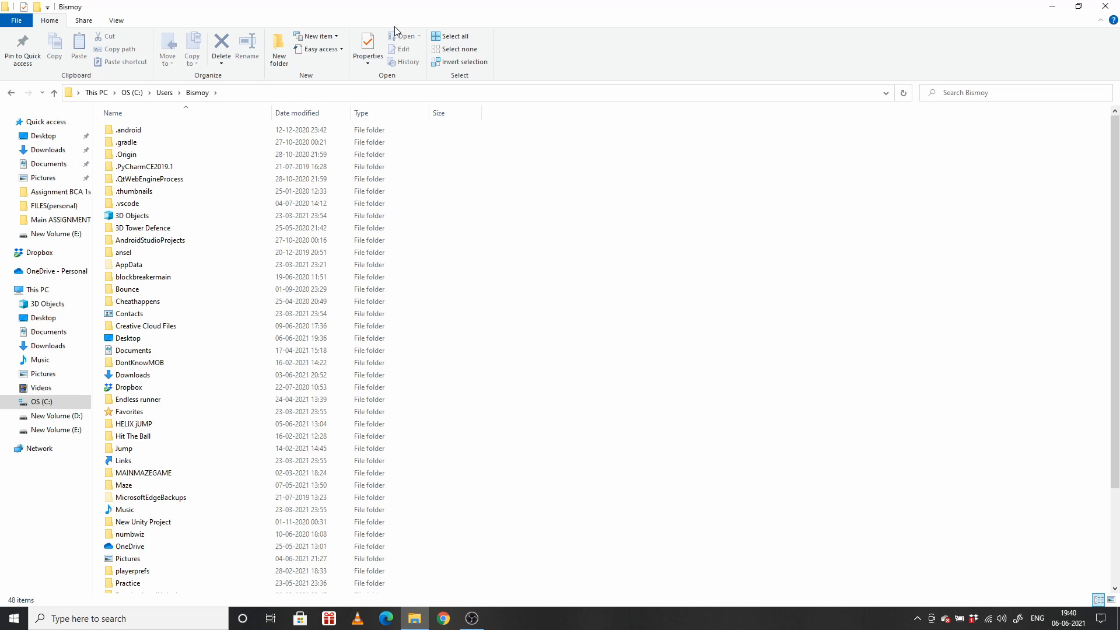
{"action": "mouse_move", "coordinate": [315, 36]}
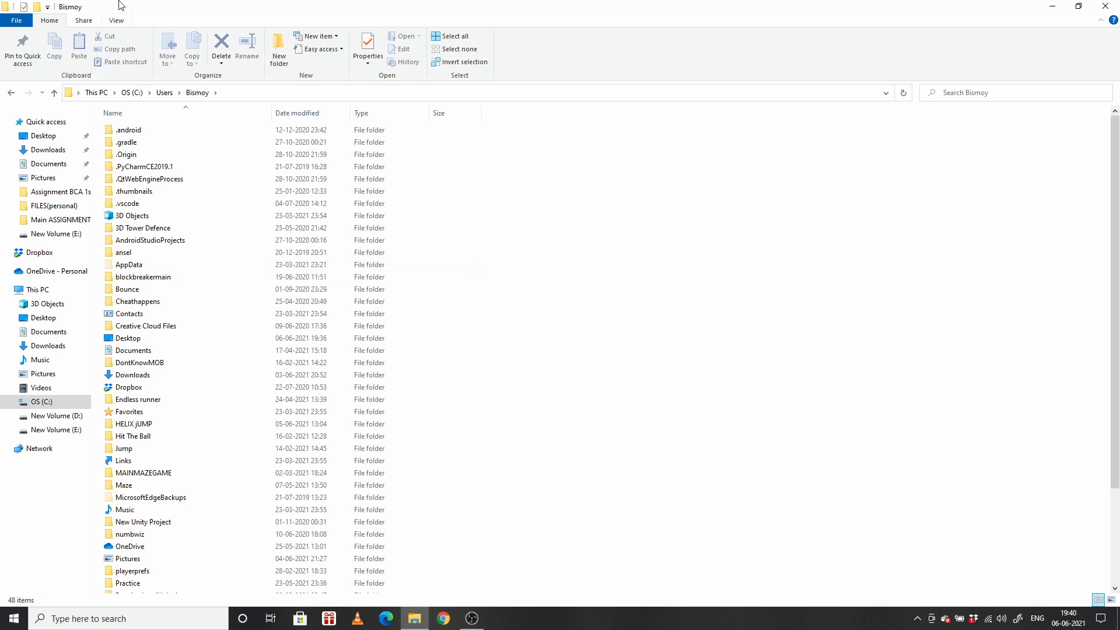
- Toggle Hidden items off and back on so AppData stays listed
{"action": "left_click", "coordinate": [114, 20]}
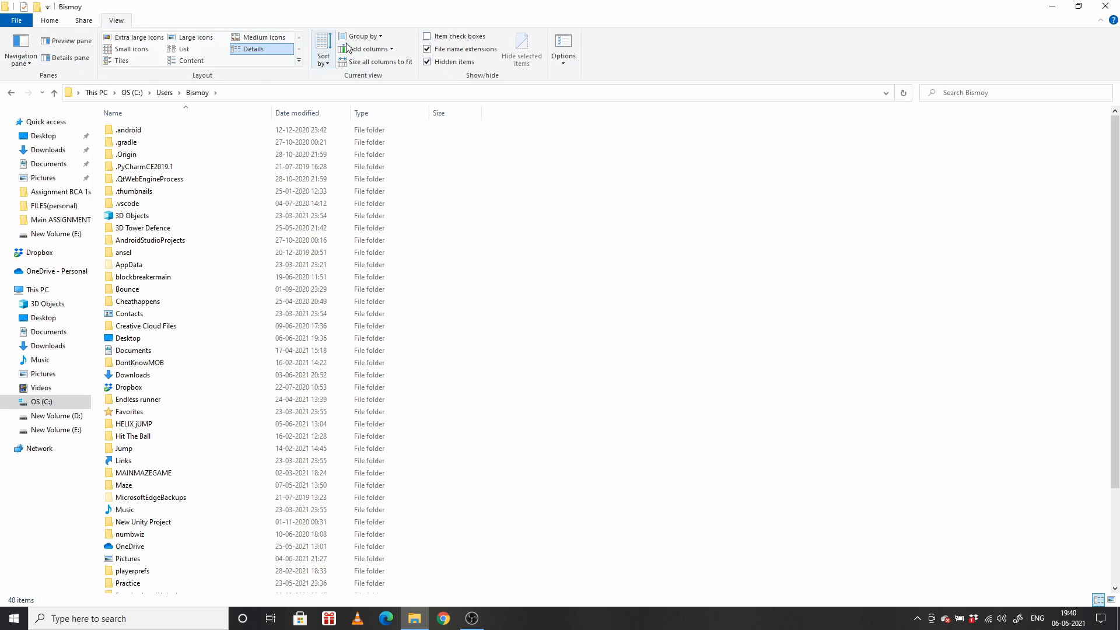
{"action": "left_click", "coordinate": [427, 63]}
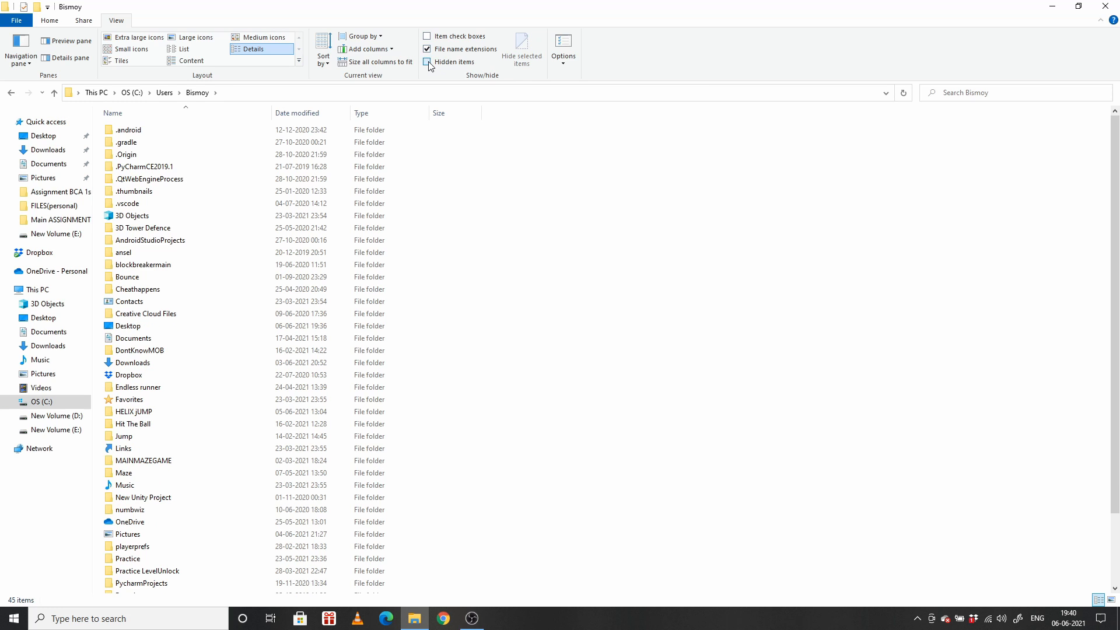
{"action": "left_click", "coordinate": [427, 61]}
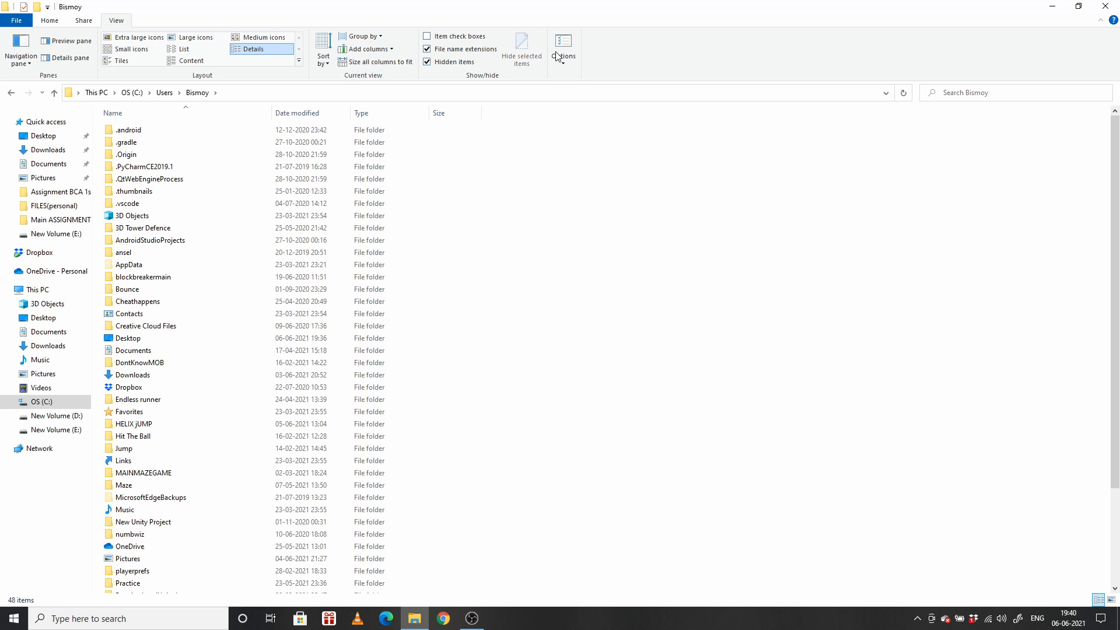
{"action": "mouse_move", "coordinate": [563, 45]}
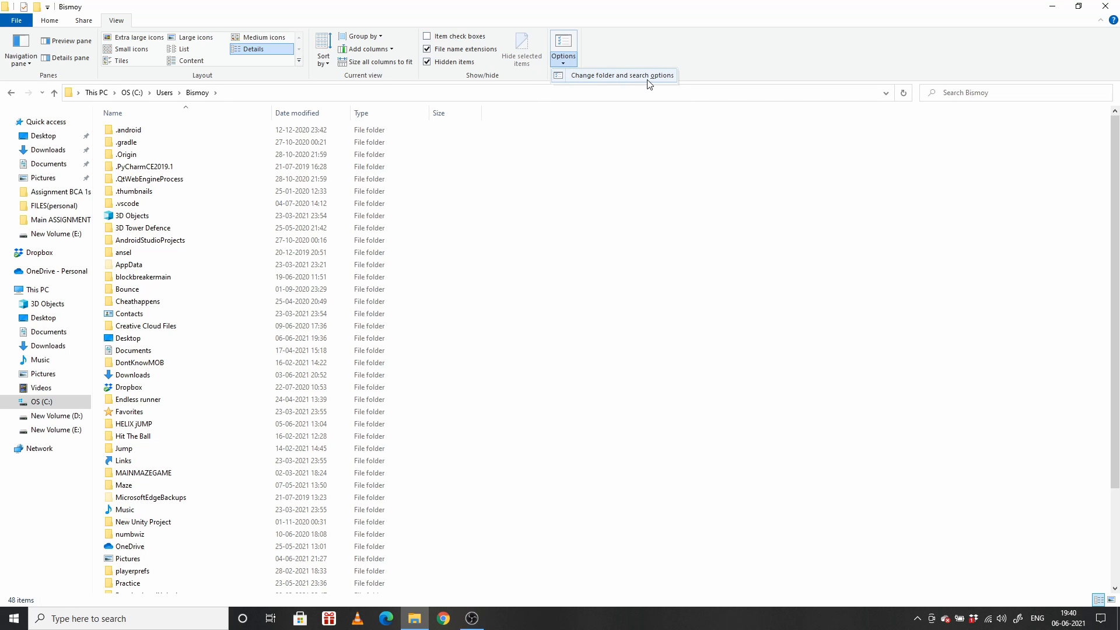
- Set Folder Options to show hidden files, folders and drives and confirm with OK
{"action": "left_click", "coordinate": [621, 75]}
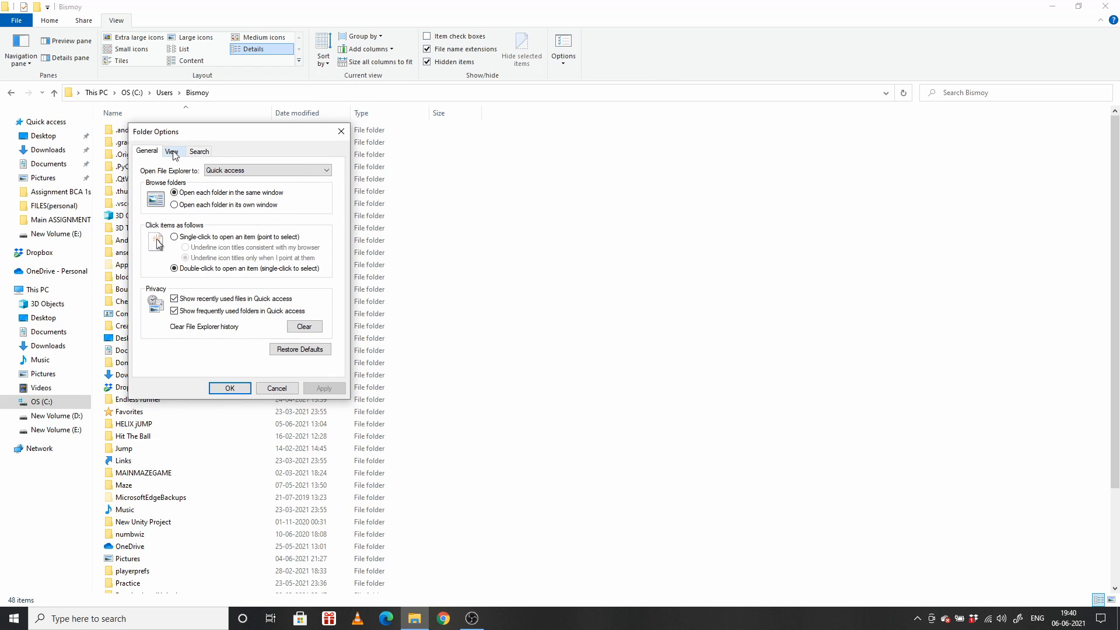
{"action": "left_click", "coordinate": [172, 151]}
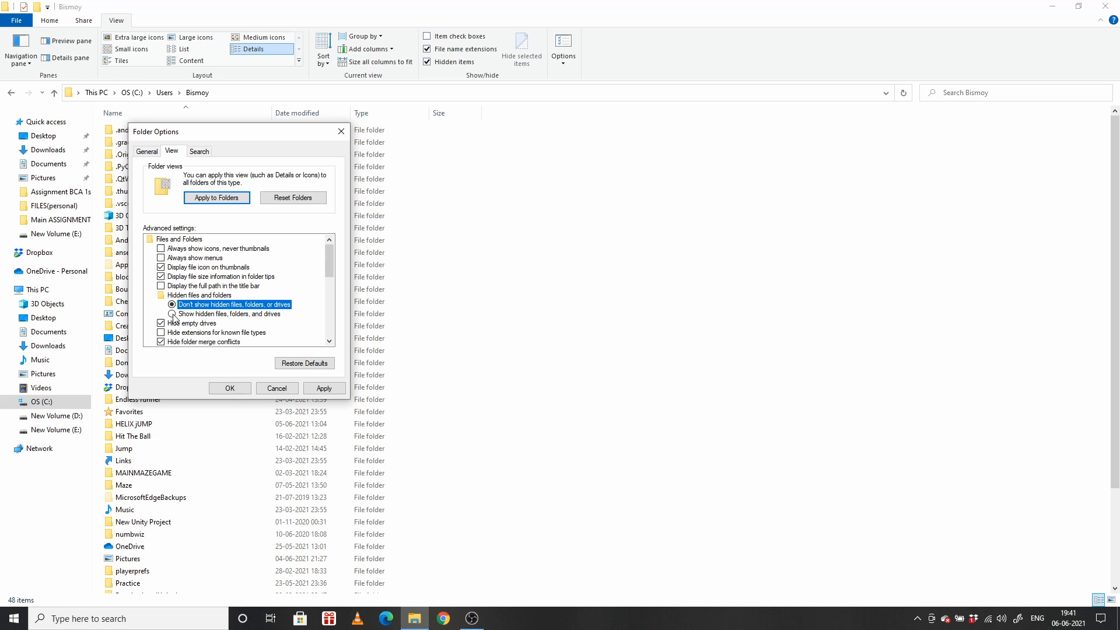
{"action": "left_click", "coordinate": [172, 314]}
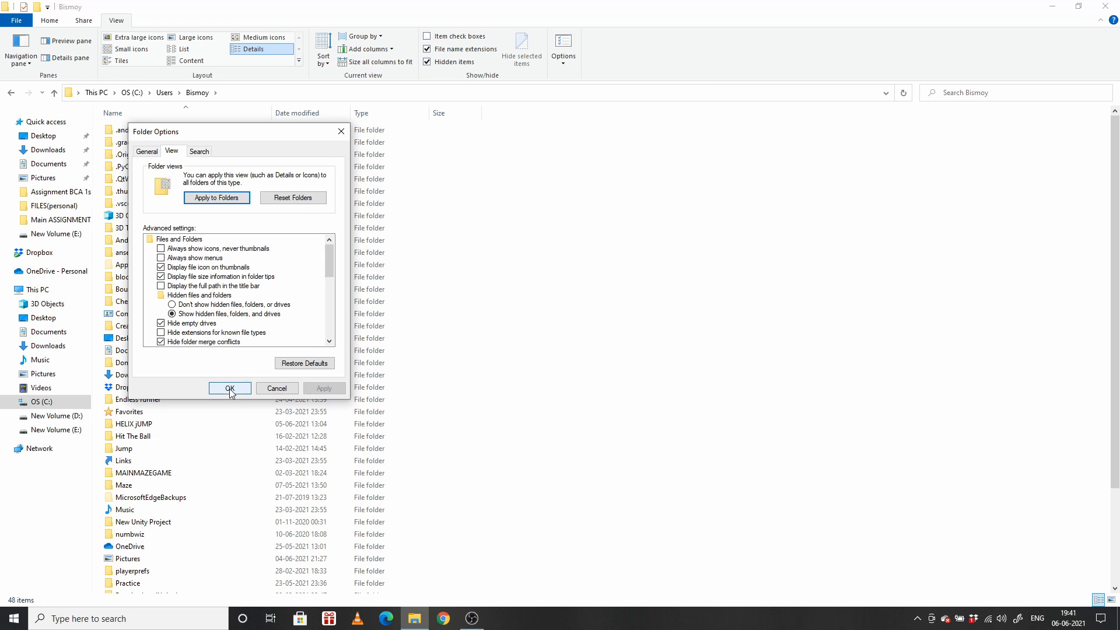
{"action": "left_click", "coordinate": [229, 388]}
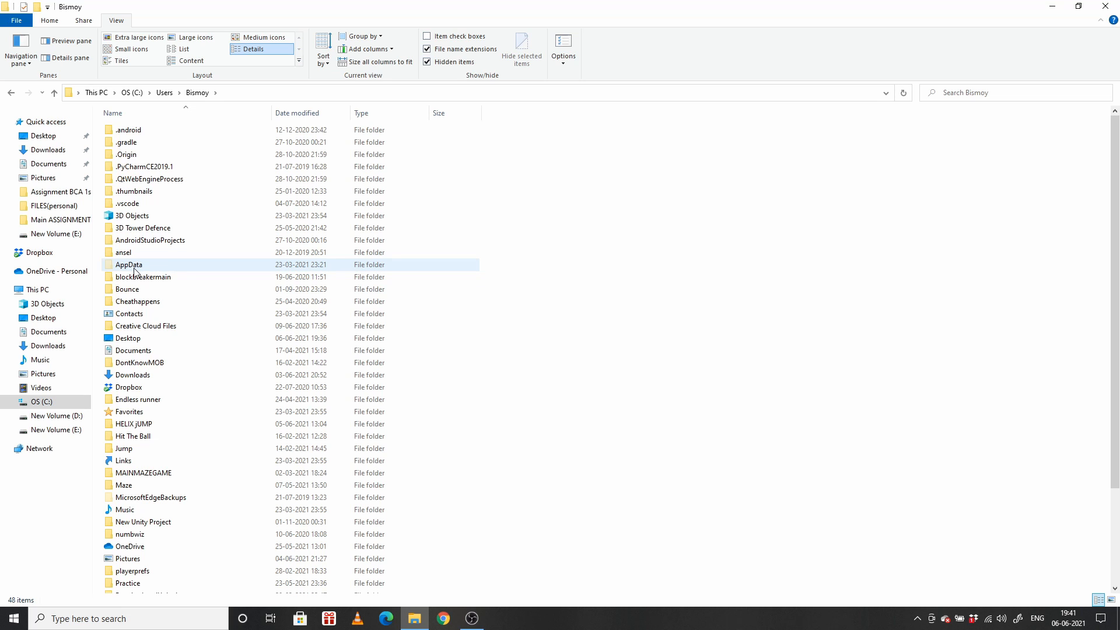
- Navigate into AppData\Local, select IconCache.db and show its context menu actions
{"action": "double_click", "coordinate": [128, 265]}
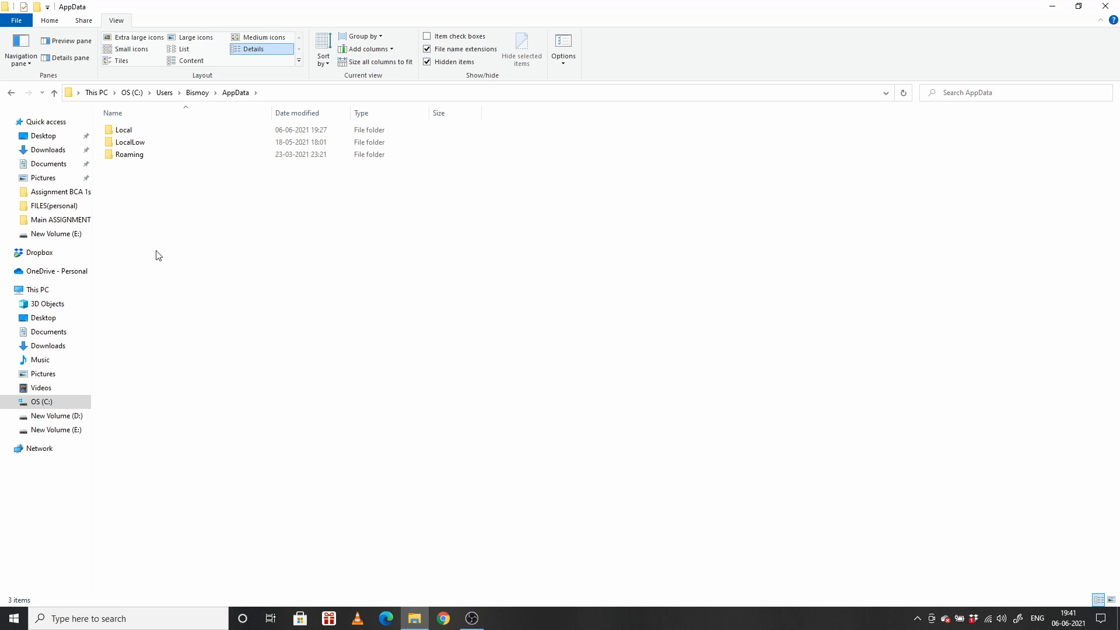
{"action": "left_click", "coordinate": [123, 129]}
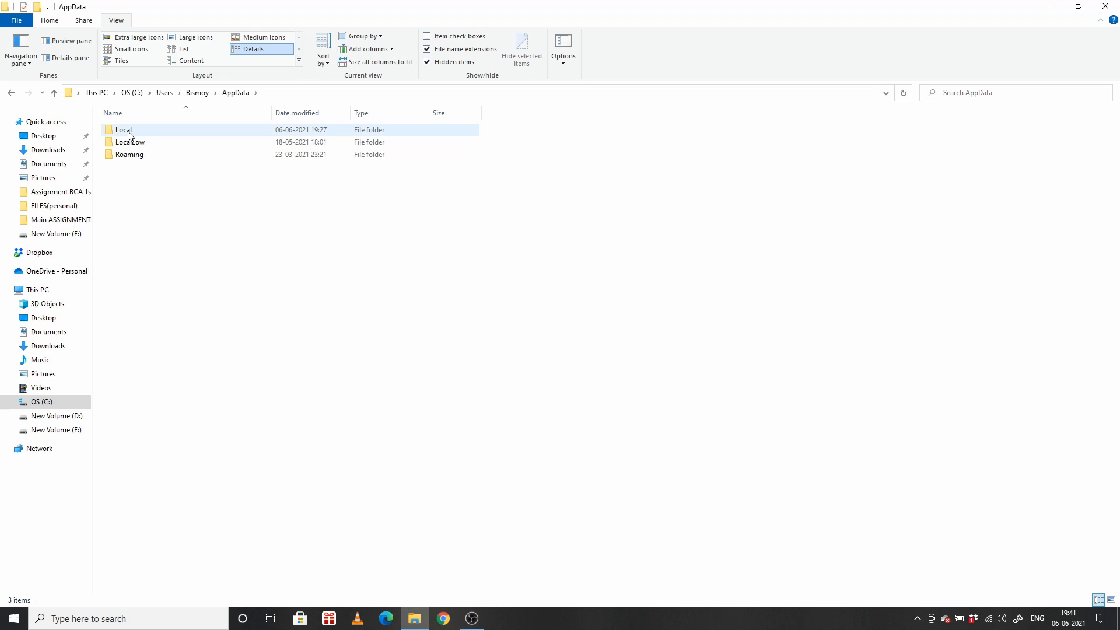
{"action": "double_click", "coordinate": [123, 130]}
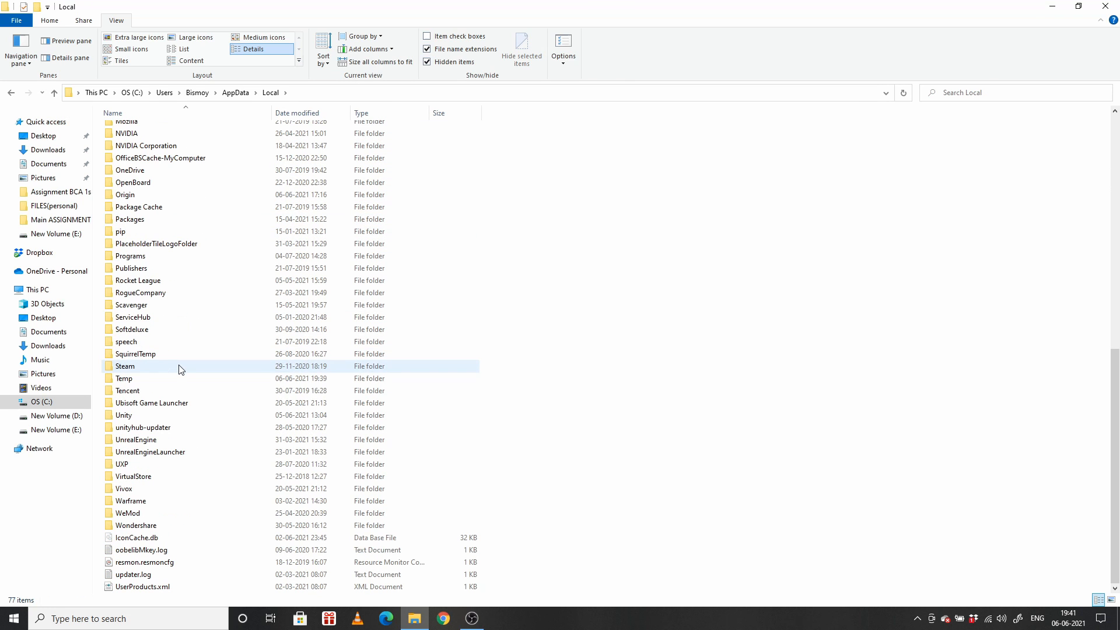
{"action": "left_click", "coordinate": [135, 537]}
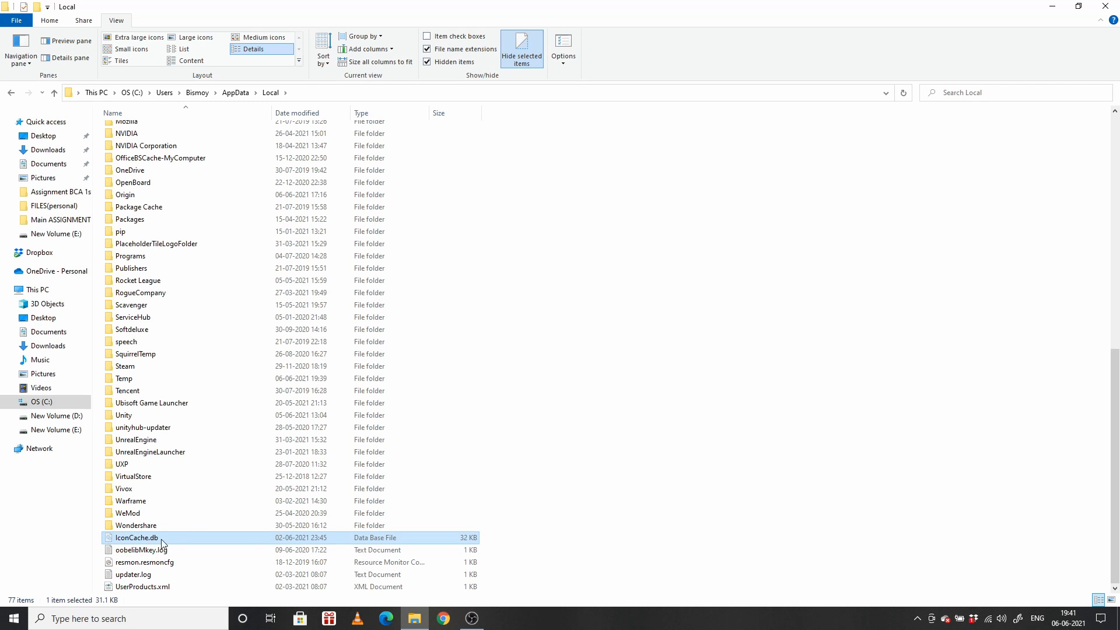
{"action": "mouse_move", "coordinate": [155, 543]}
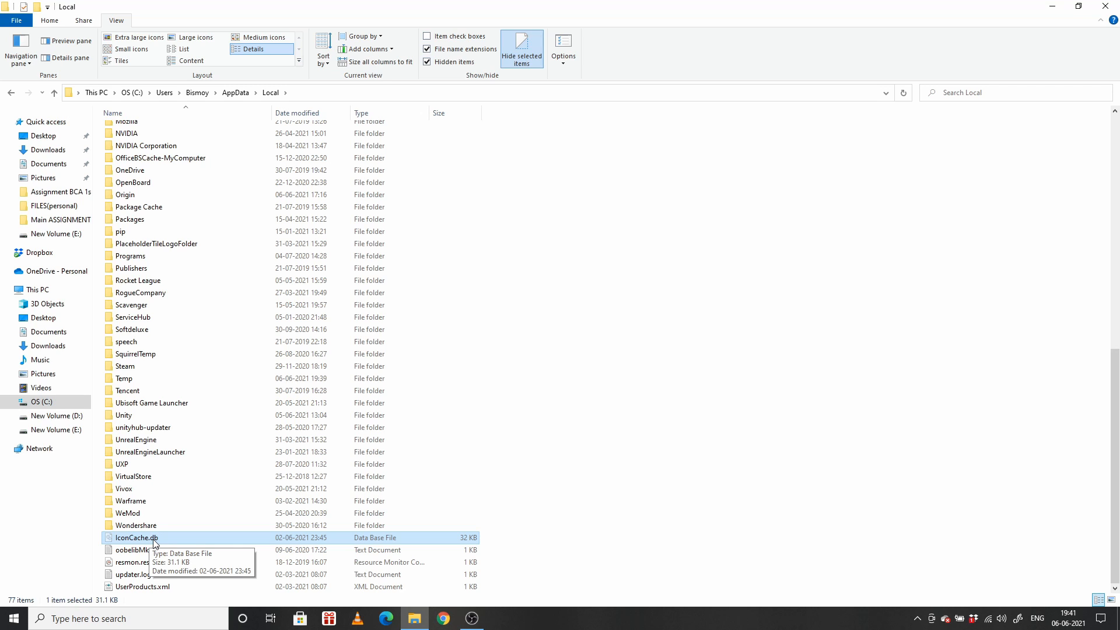
{"action": "right_click", "coordinate": [136, 537]}
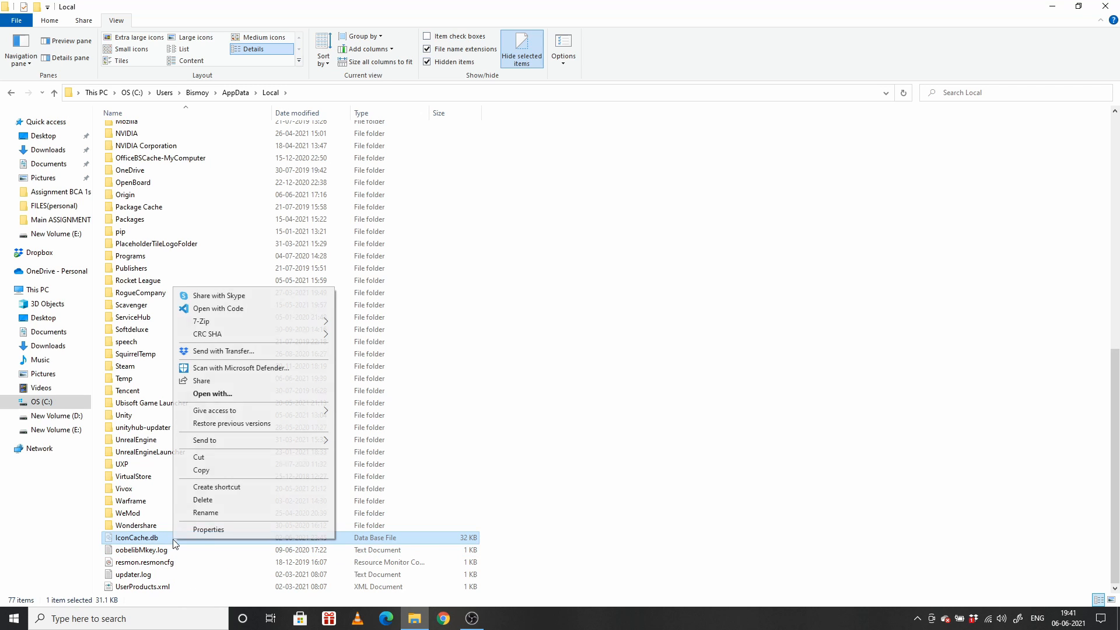